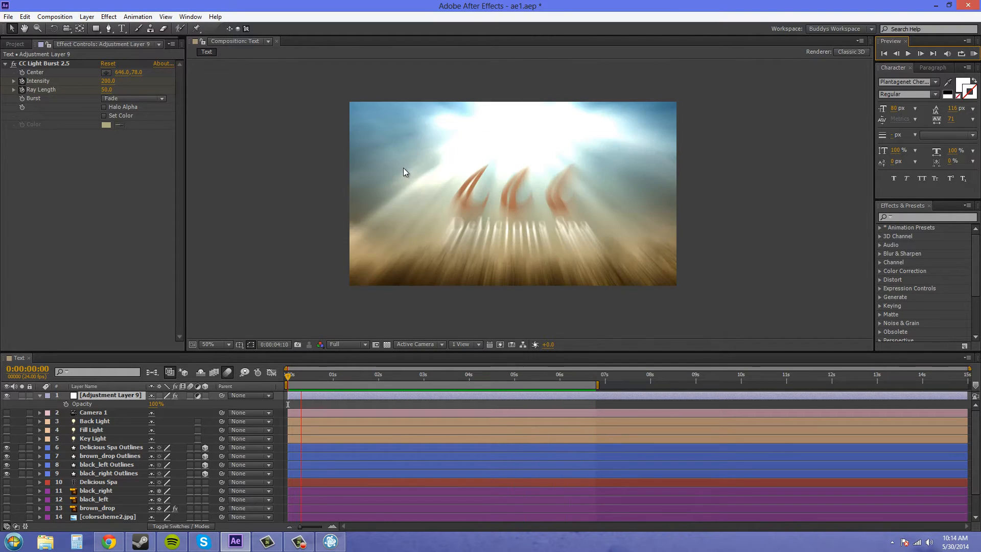
# Preview the burst, reveal Adjustment Layer 9's Light Burst keyframes, and set Ray Length to 30 at 1s
pyautogui.click(393, 375)
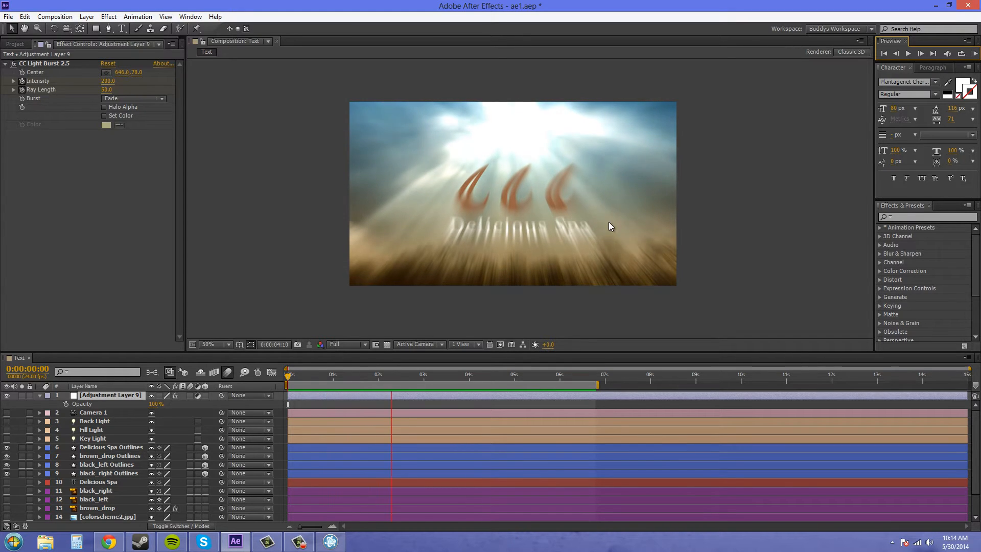
pyautogui.click(472, 375)
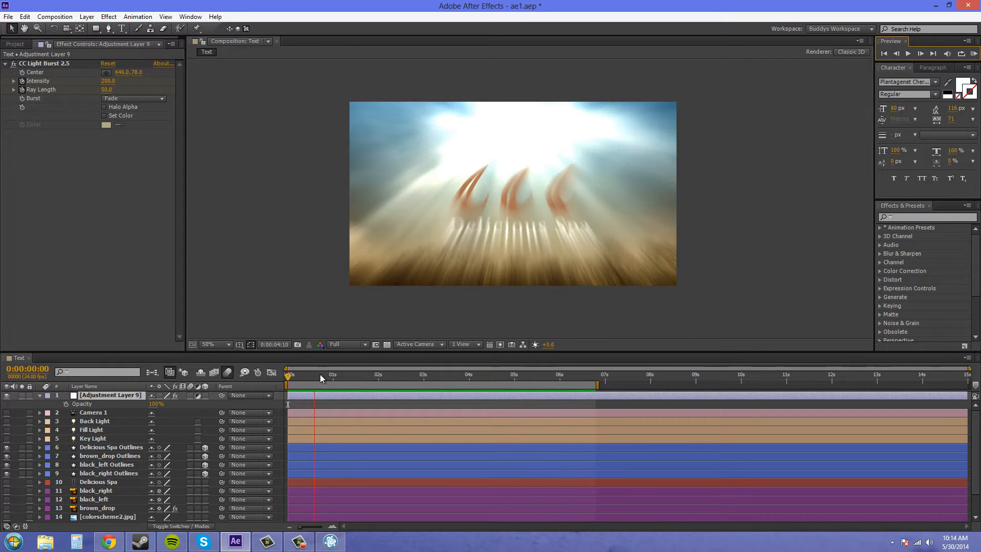
pyautogui.click(110, 395)
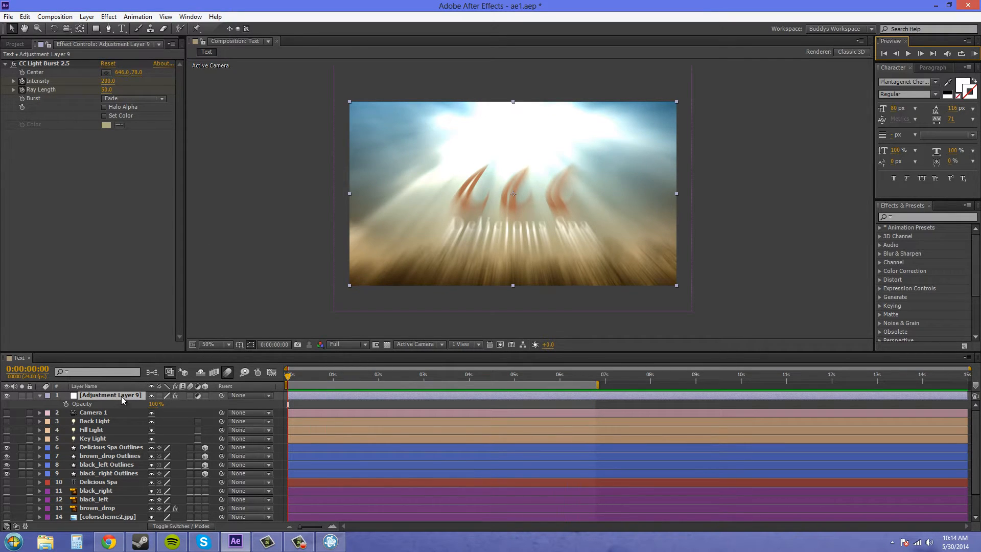
pyautogui.click(38, 396)
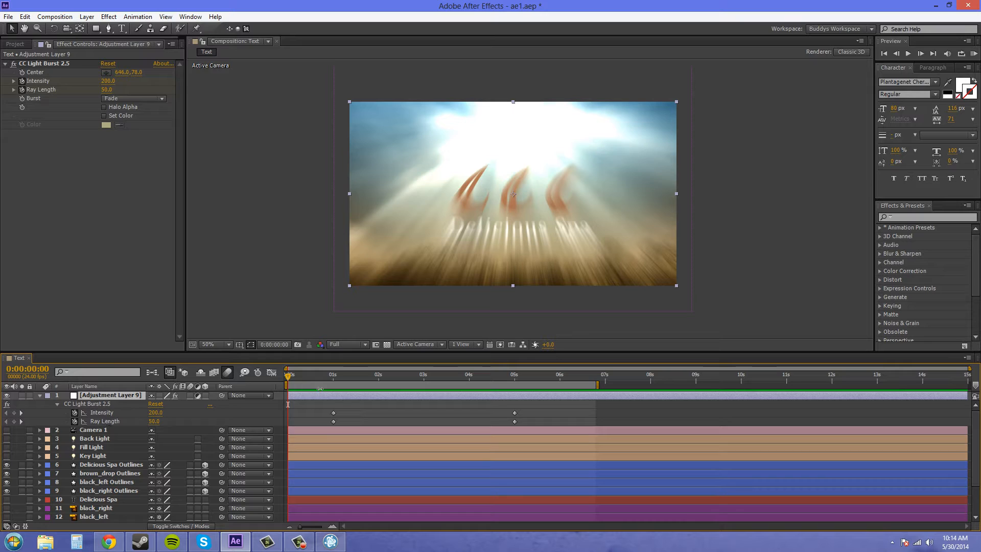
pyautogui.click(332, 374)
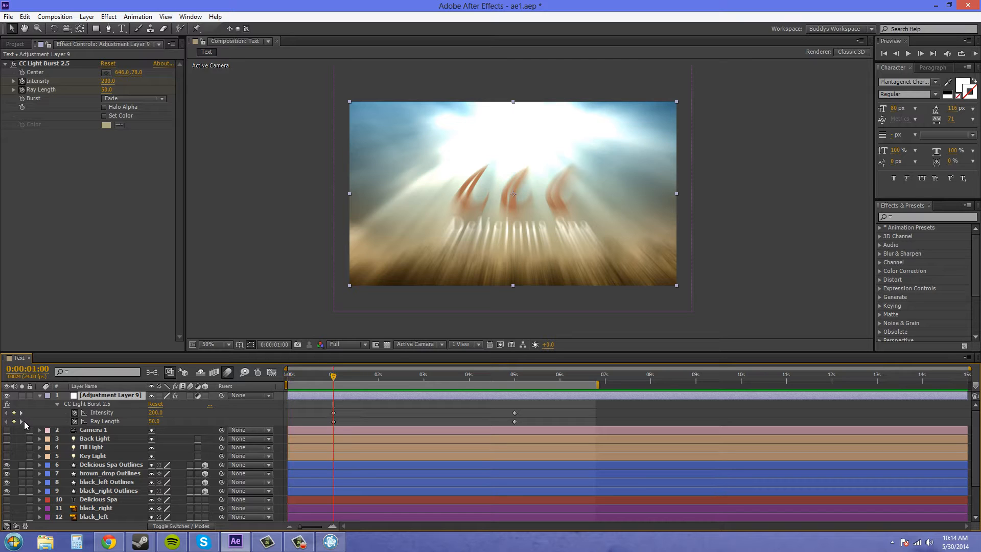
pyautogui.doubleClick(119, 89)
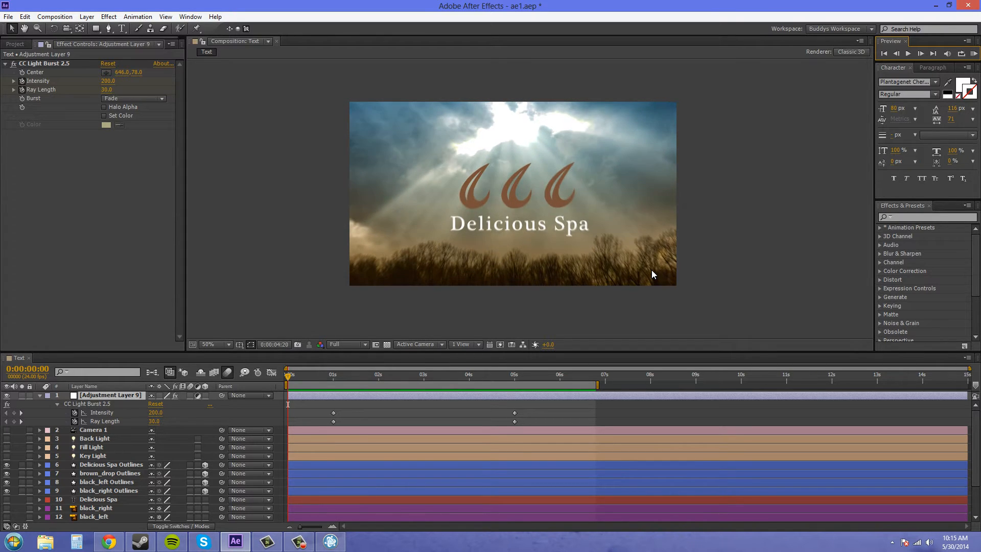
pyautogui.click(366, 374)
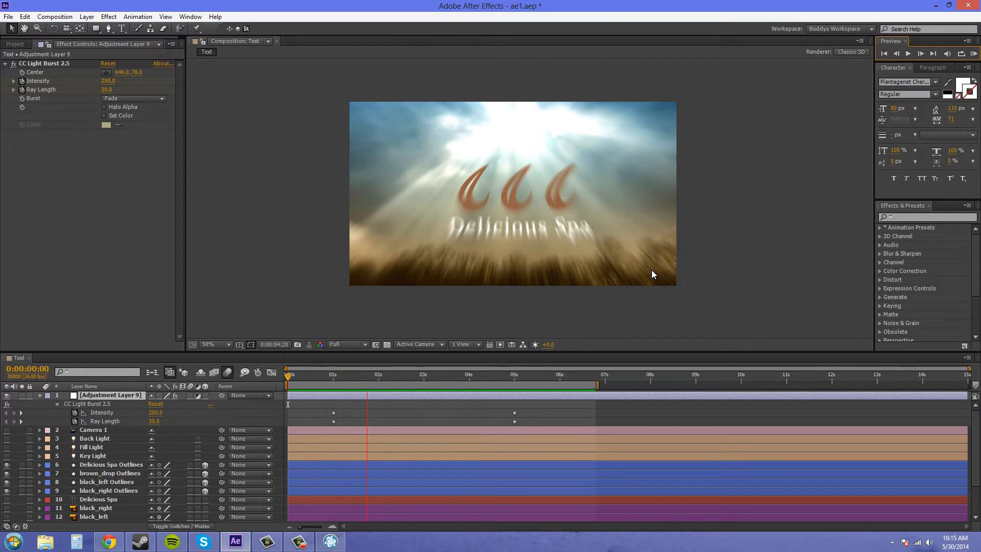
pyautogui.click(459, 374)
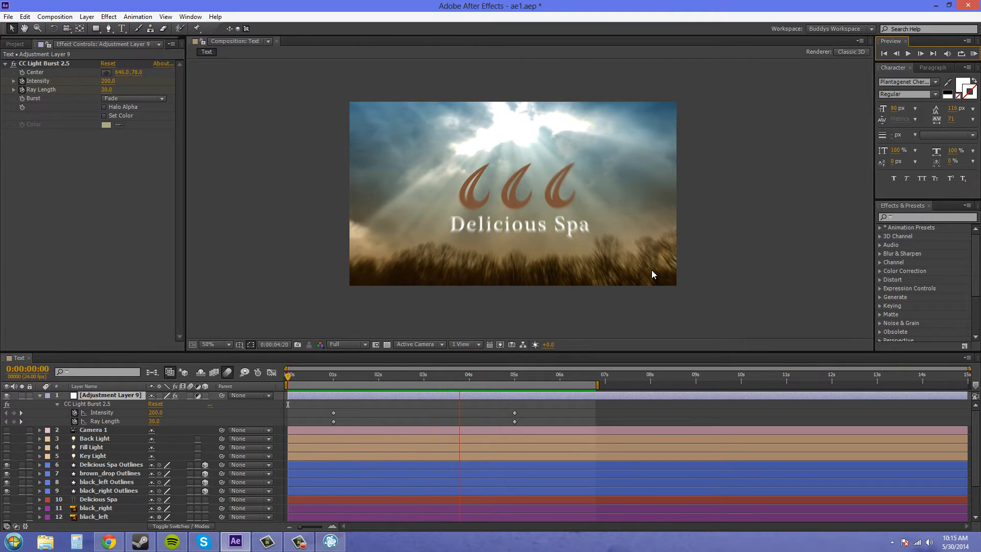
pyautogui.click(566, 374)
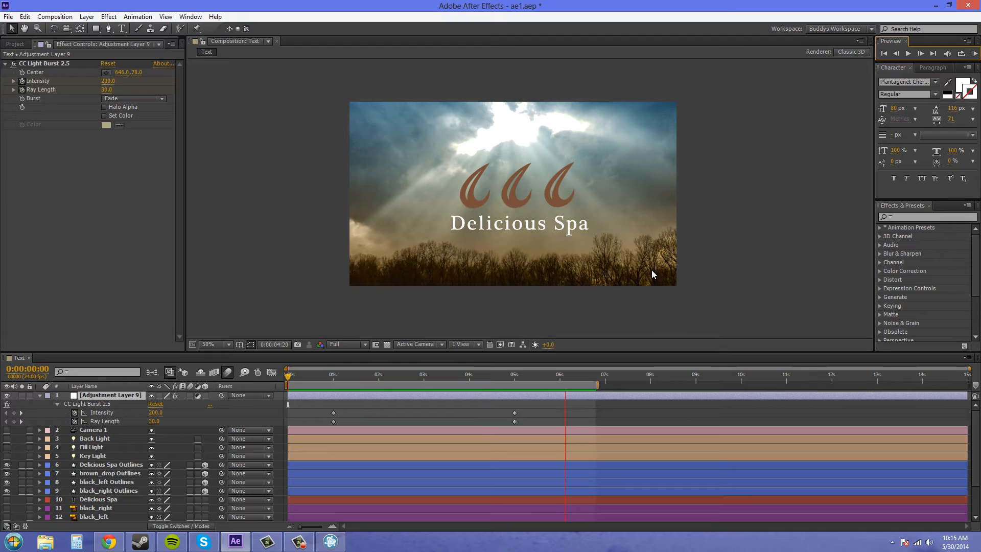
pyautogui.click(329, 374)
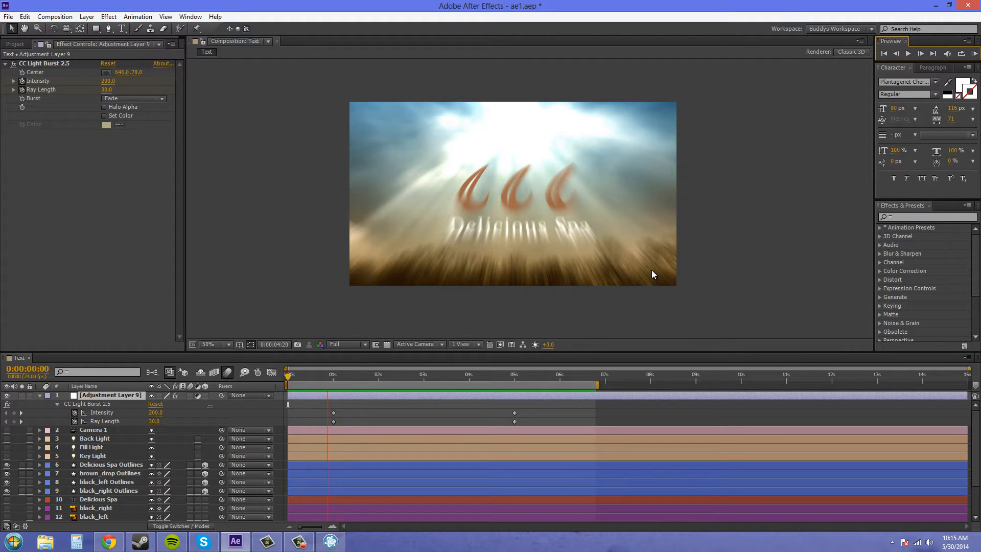
pyautogui.click(420, 375)
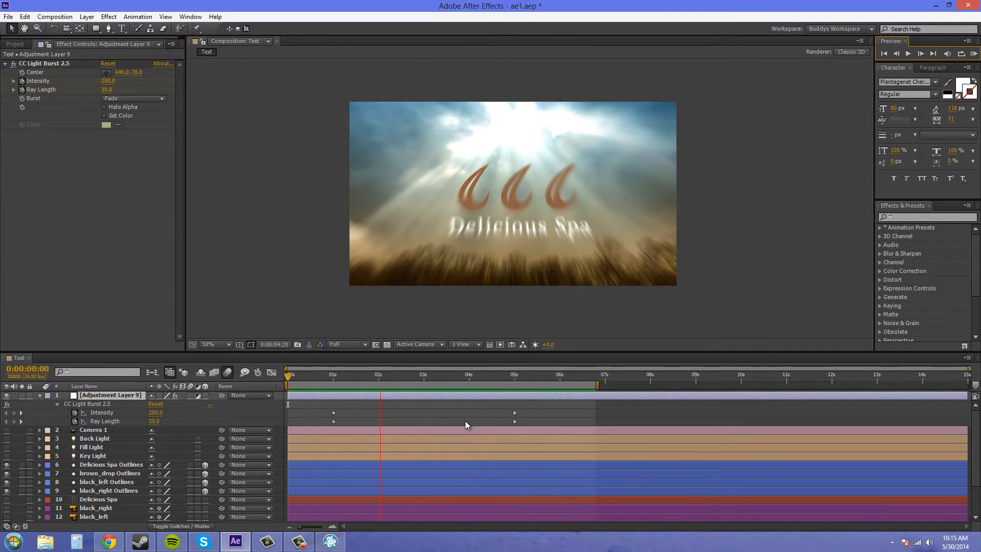
pyautogui.click(485, 374)
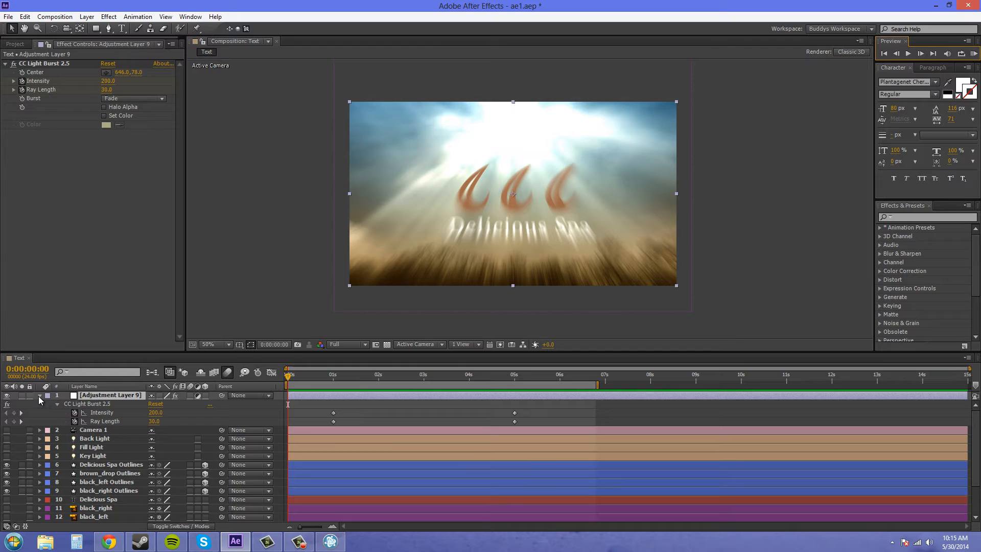
# Collapse the adjustment layer and turn on Medium Royal Blue Solid 2's visibility
pyautogui.click(38, 395)
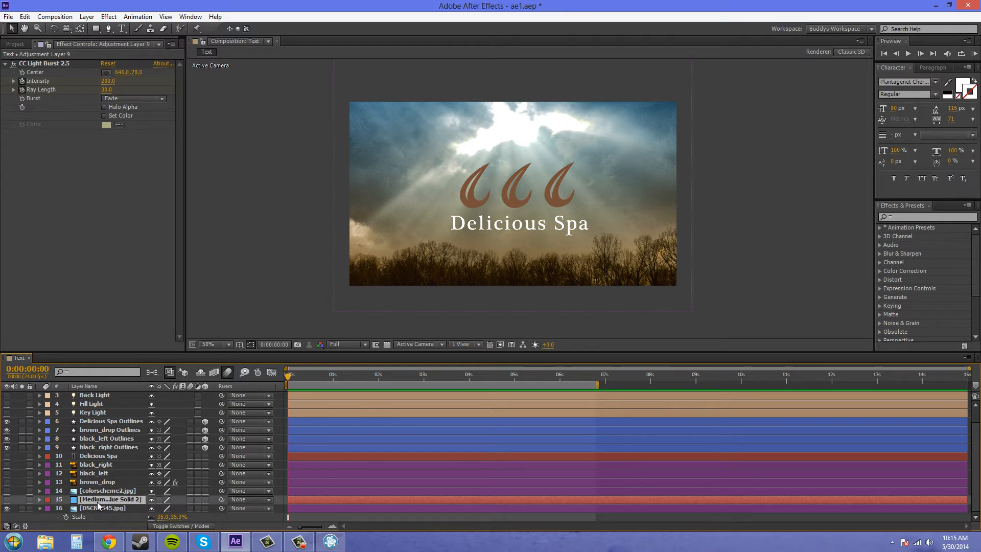
pyautogui.click(109, 499)
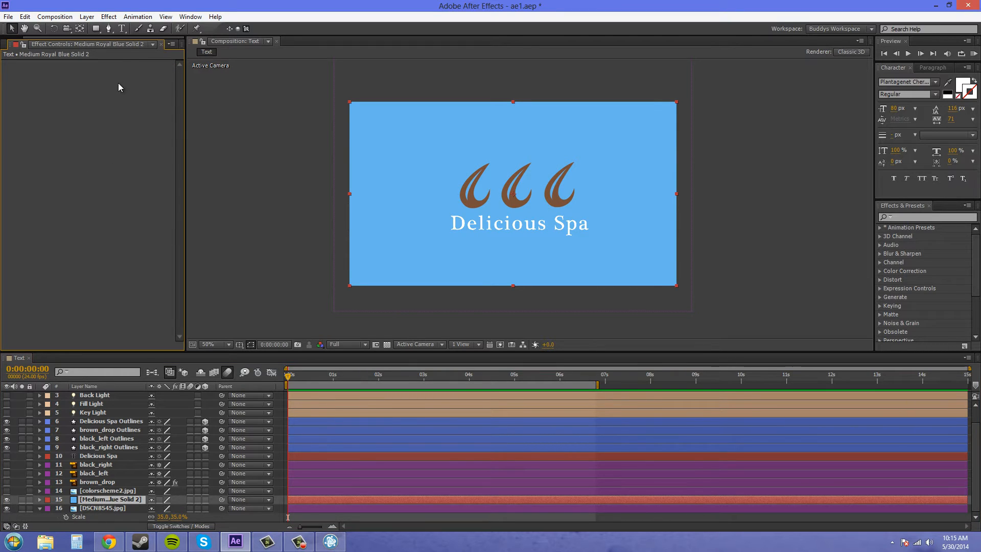
# Apply CC Light Burst 2.5 to the blue solid from the Effect menu
pyautogui.click(109, 16)
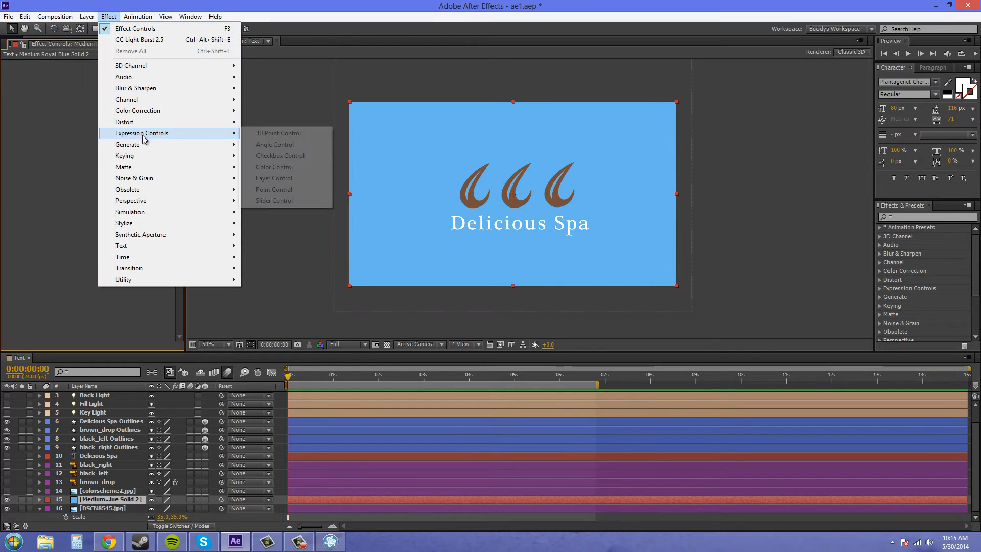
pyautogui.moveTo(141, 145)
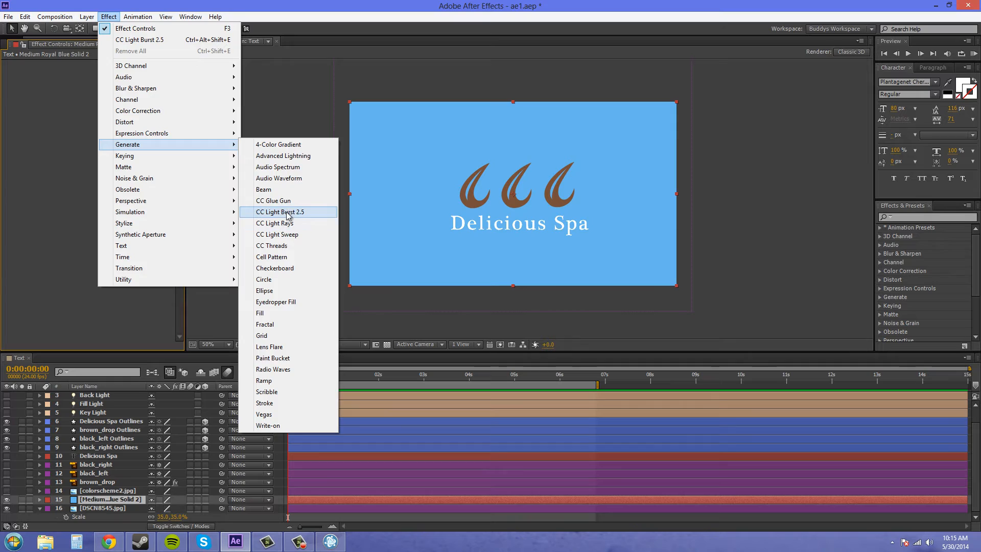
pyautogui.click(280, 212)
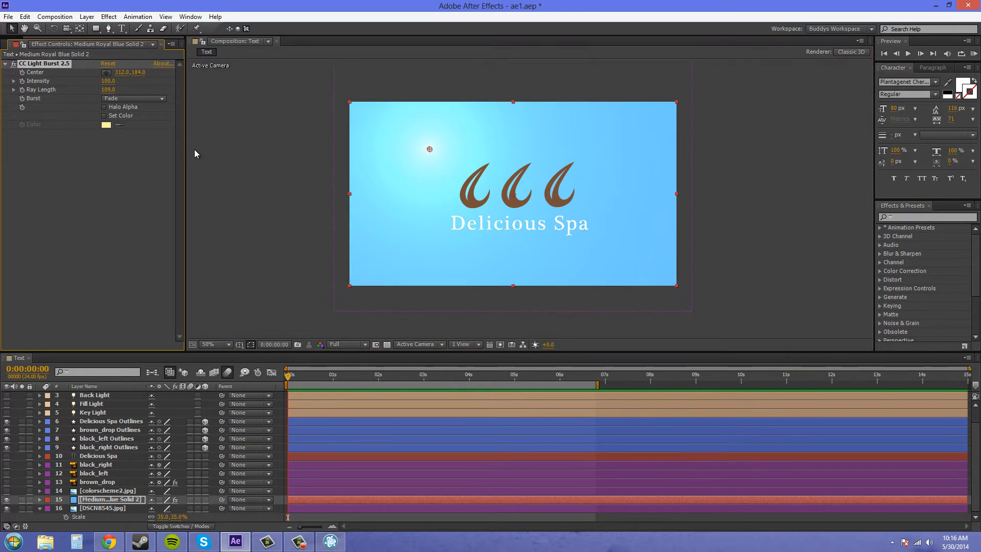
pyautogui.moveTo(405, 104)
pyautogui.write('200')
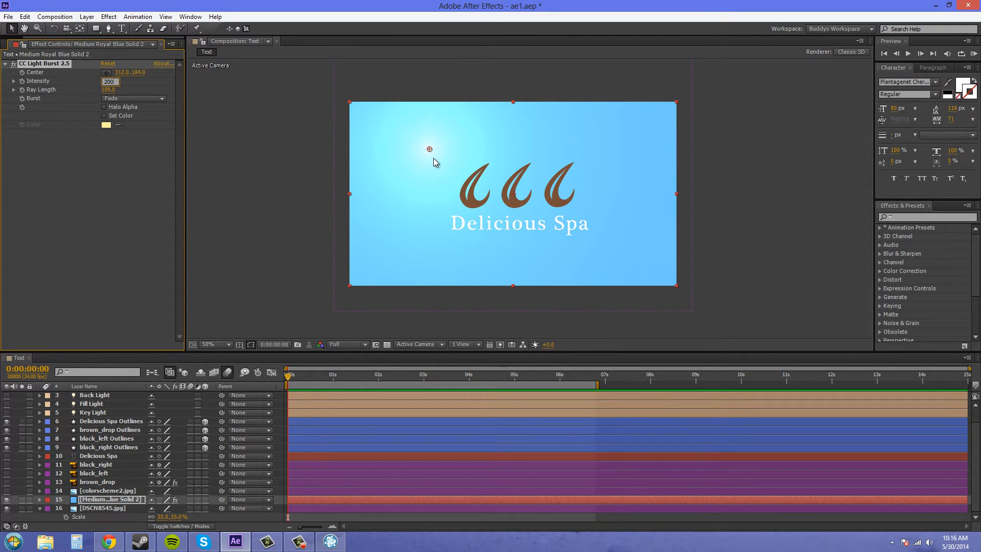
pyautogui.moveTo(427, 158)
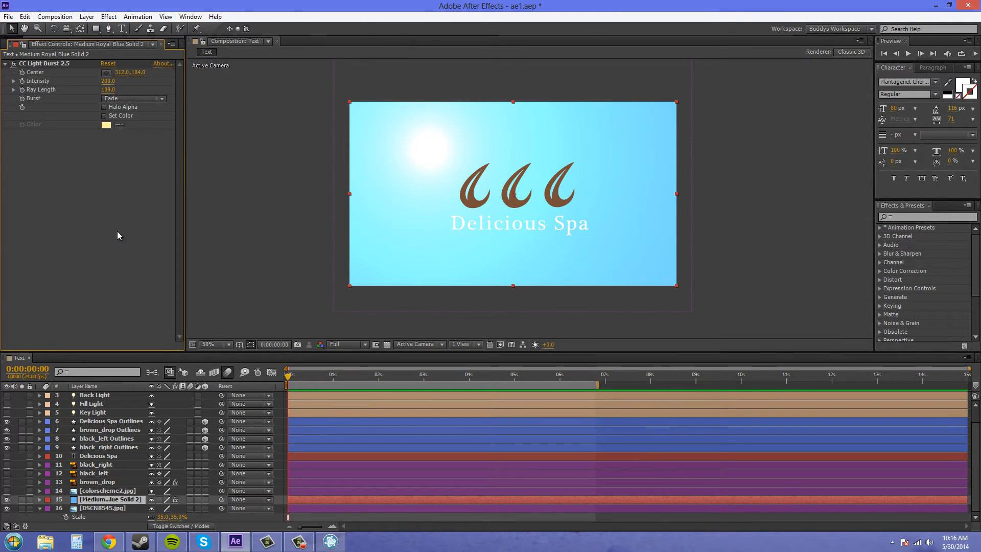
pyautogui.moveTo(474, 157)
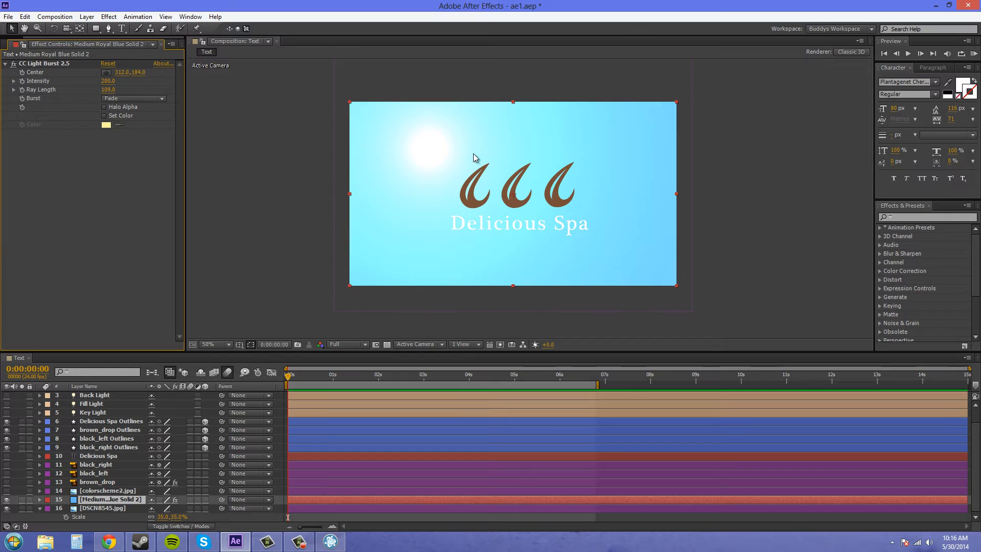
pyautogui.moveTo(438, 152)
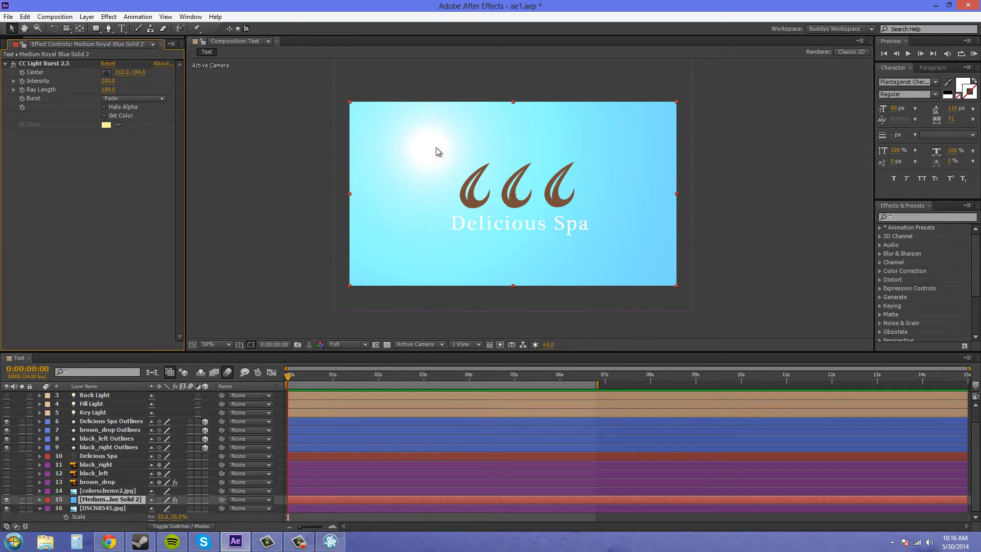
pyautogui.moveTo(438, 137)
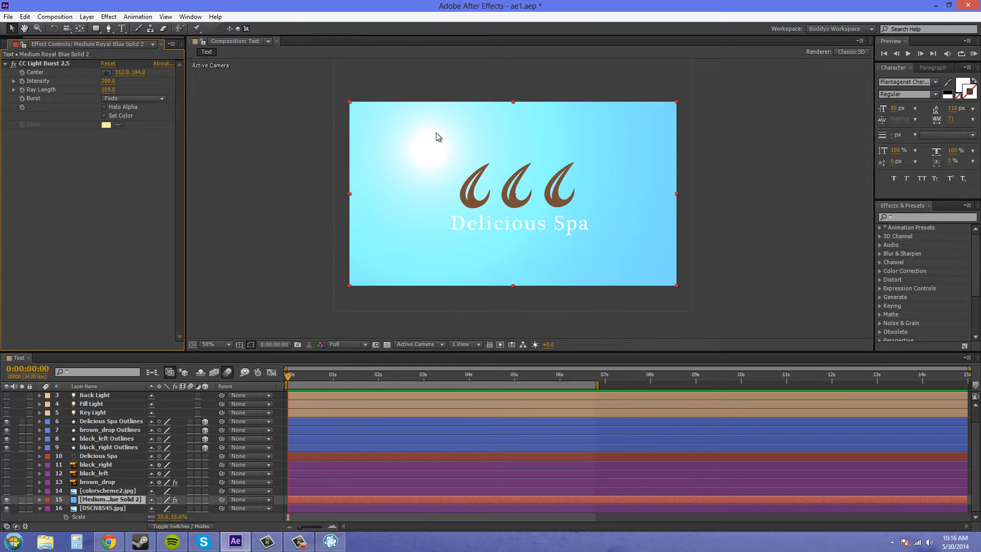
pyautogui.moveTo(424, 180)
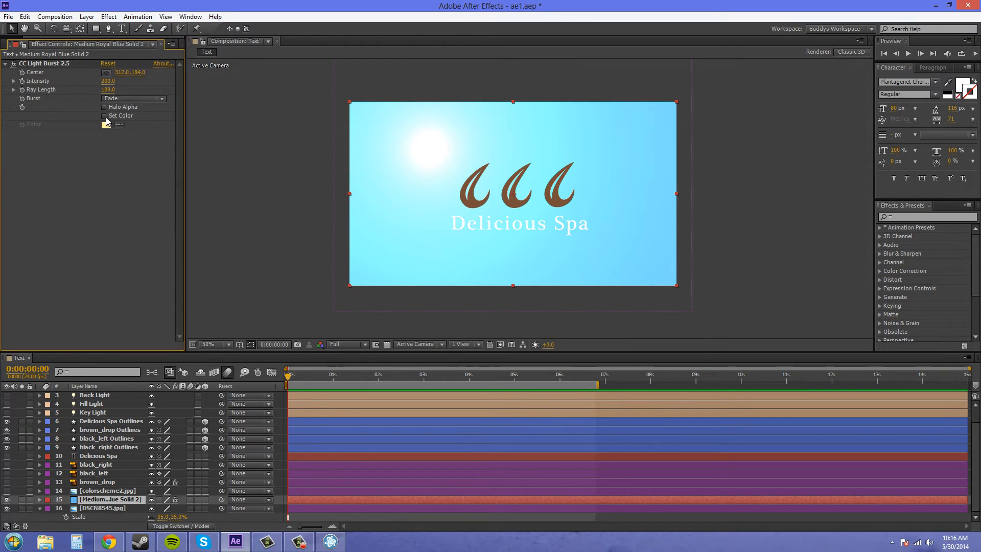
# Try the Straight and Center burst styles on the blue solid's light burst
pyautogui.click(133, 98)
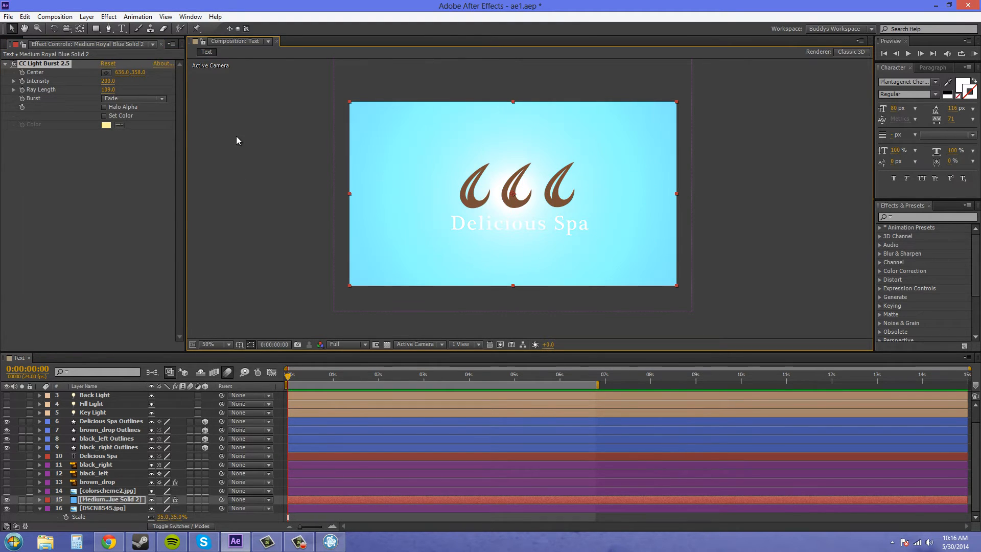
pyautogui.click(134, 99)
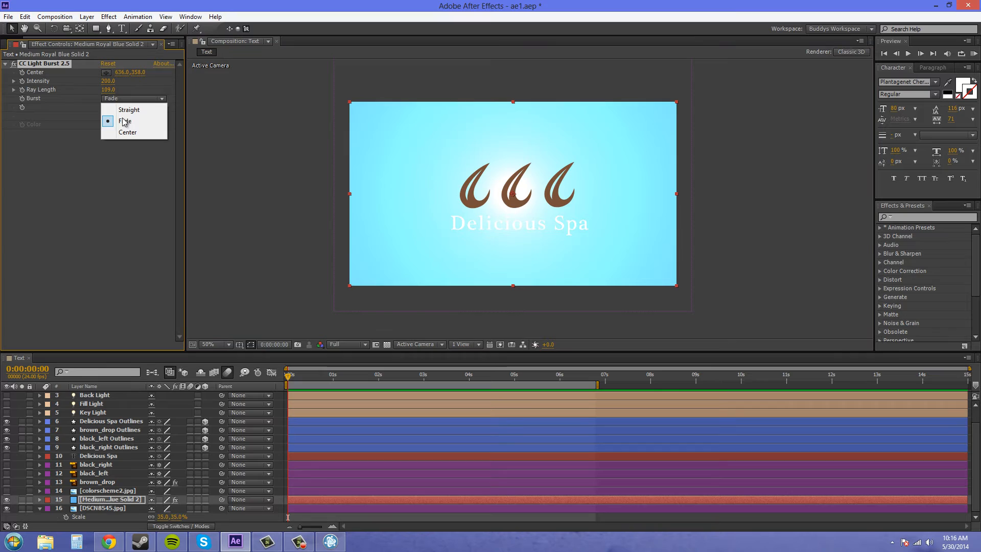
pyautogui.click(129, 109)
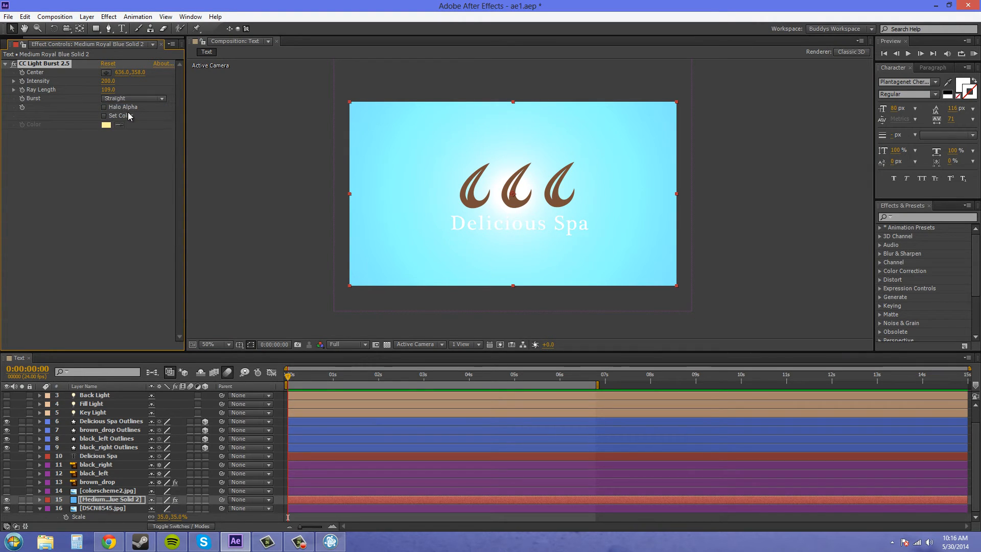
pyautogui.moveTo(604, 189)
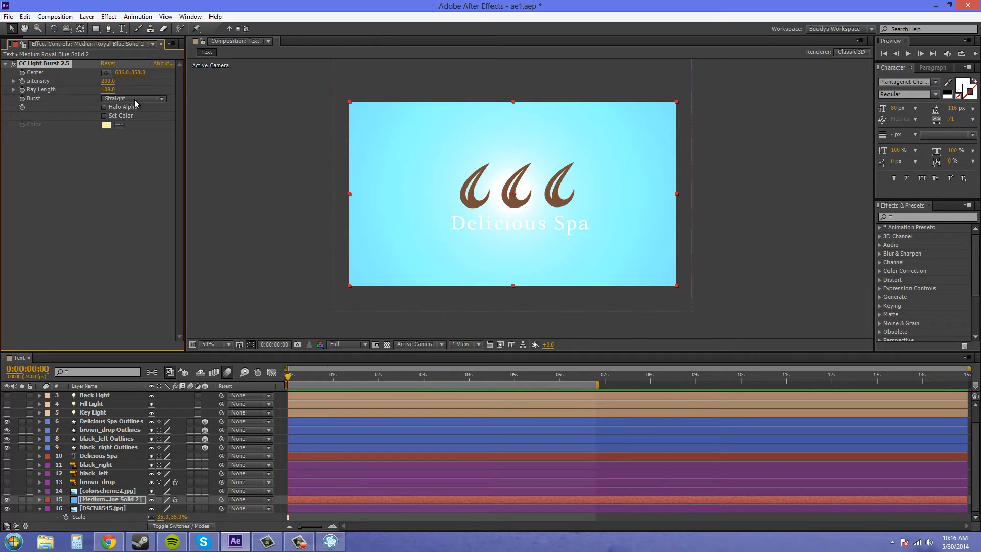
pyautogui.click(133, 98)
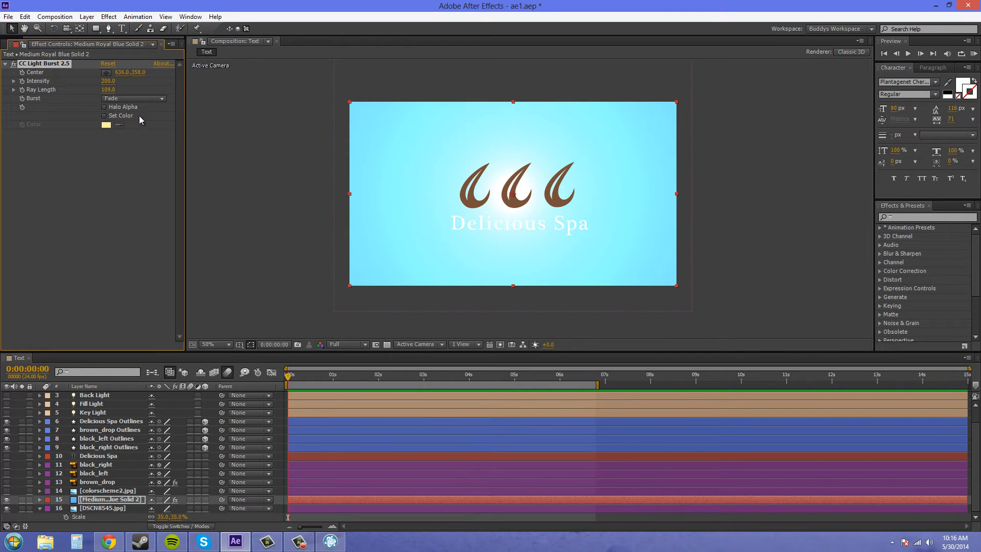
pyautogui.click(134, 98)
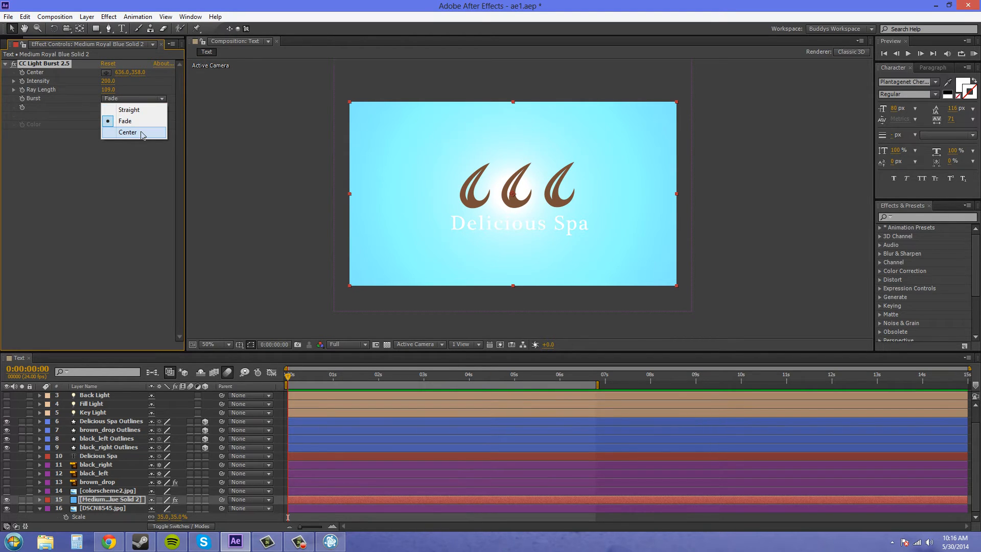
pyautogui.click(127, 132)
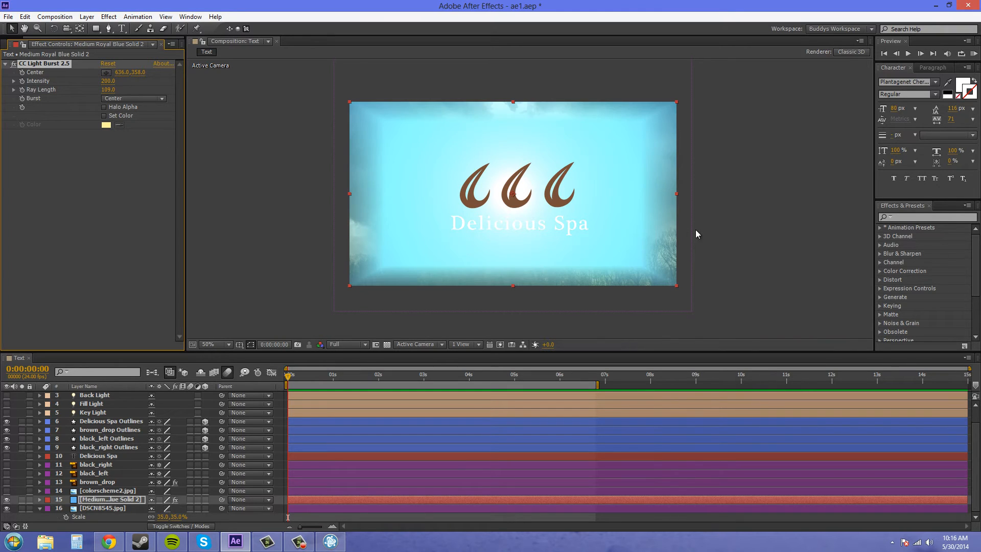
pyautogui.moveTo(388, 225)
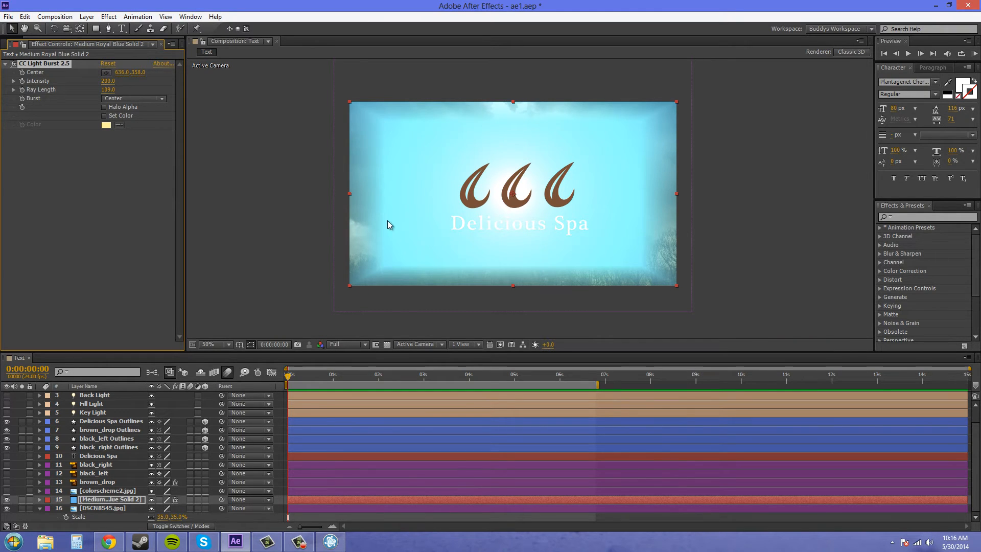
pyautogui.moveTo(509, 125)
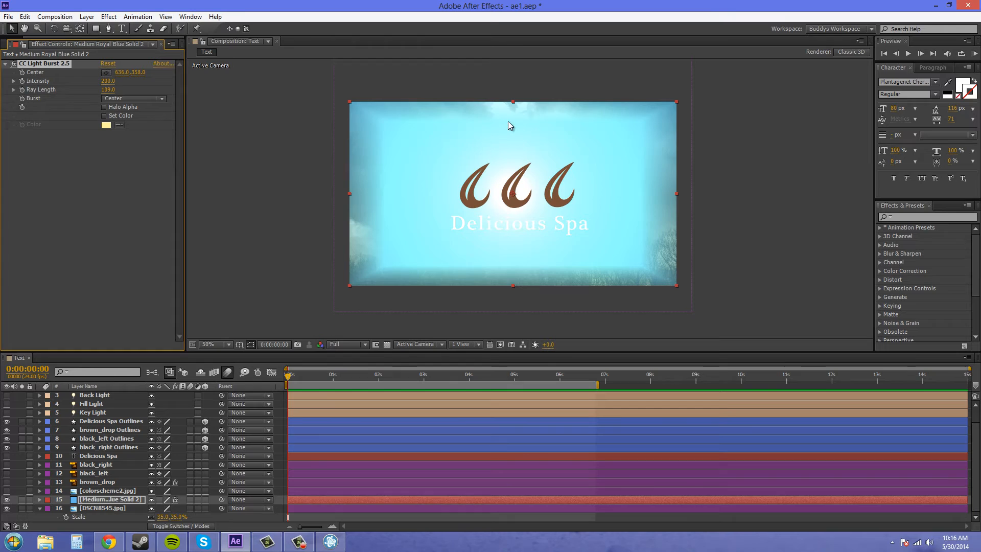
pyautogui.moveTo(664, 184)
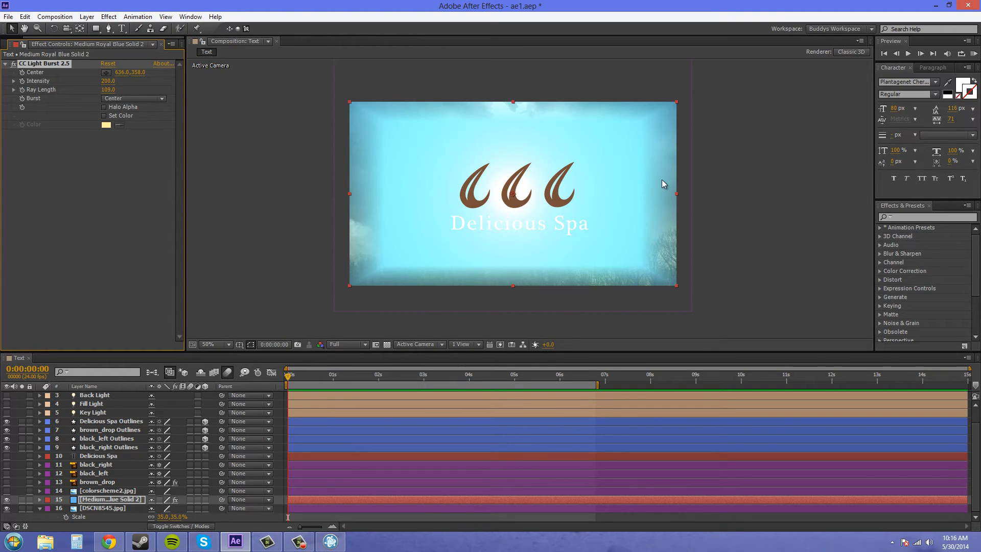
pyautogui.moveTo(527, 247)
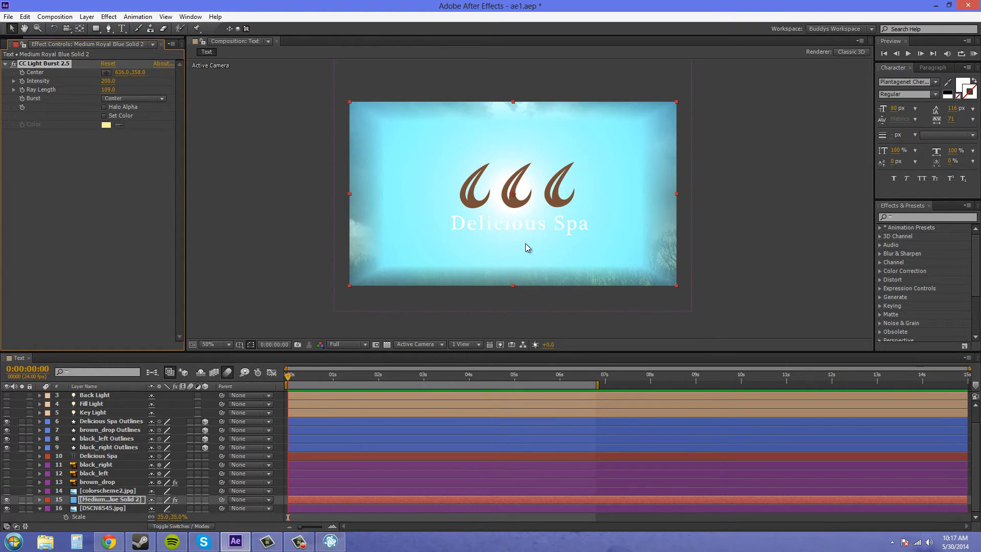
# Set the burst style back to Fade and move the burst centre to the top-left corner
pyautogui.click(134, 99)
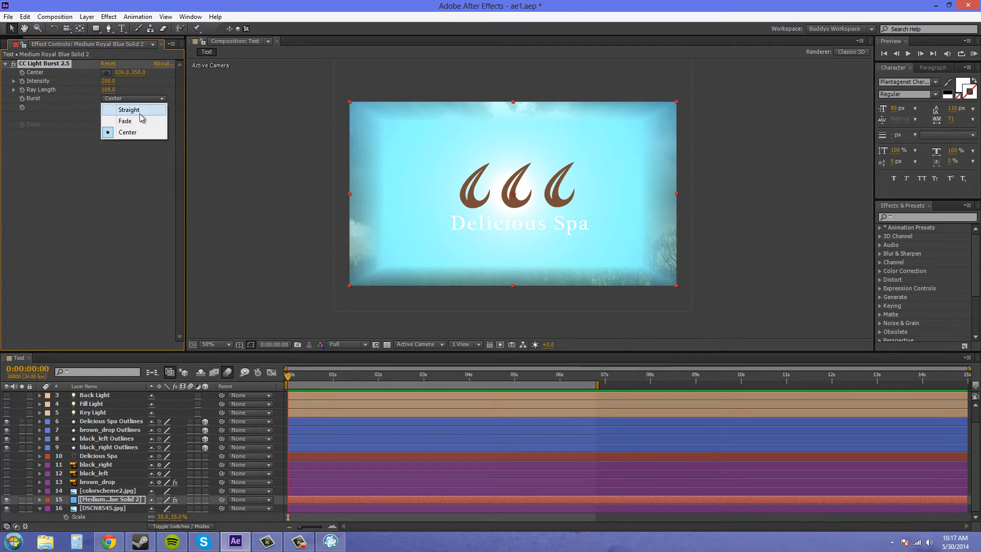
pyautogui.click(125, 121)
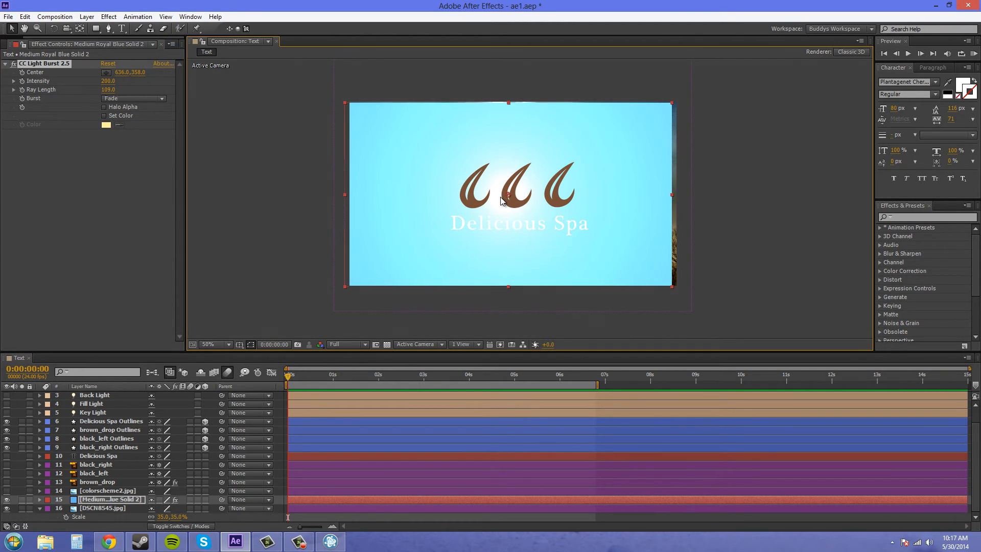
pyautogui.click(107, 72)
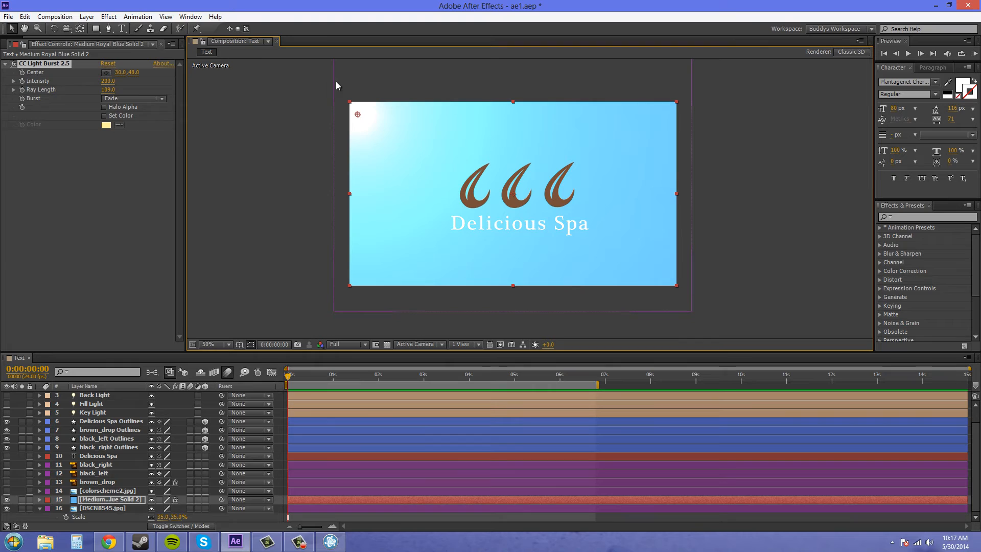
pyautogui.moveTo(476, 158)
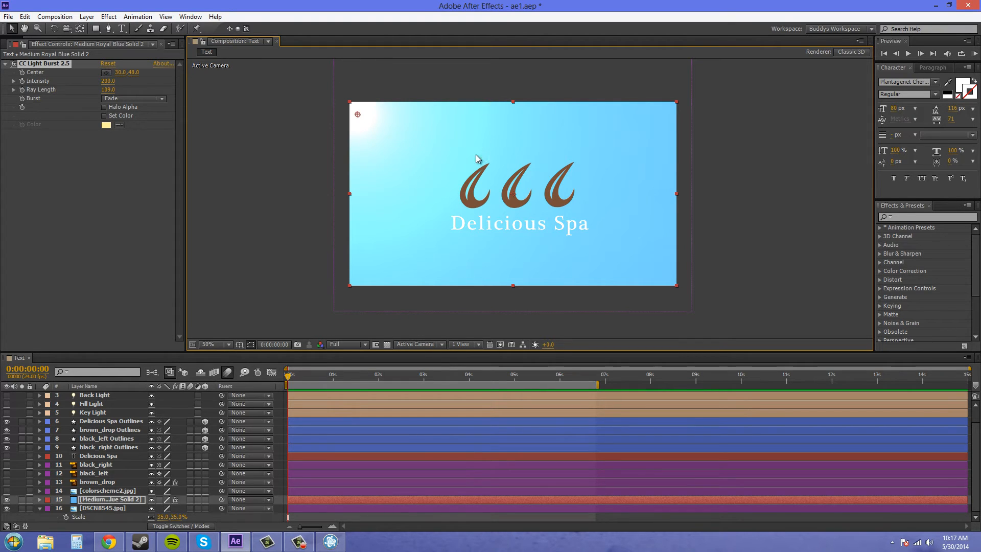
pyautogui.moveTo(717, 299)
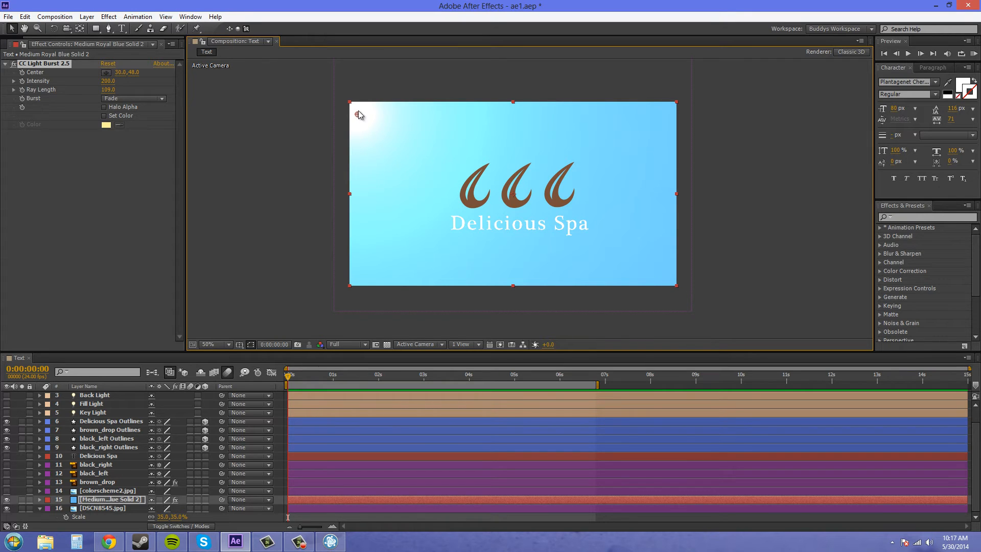
pyautogui.moveTo(338, 166)
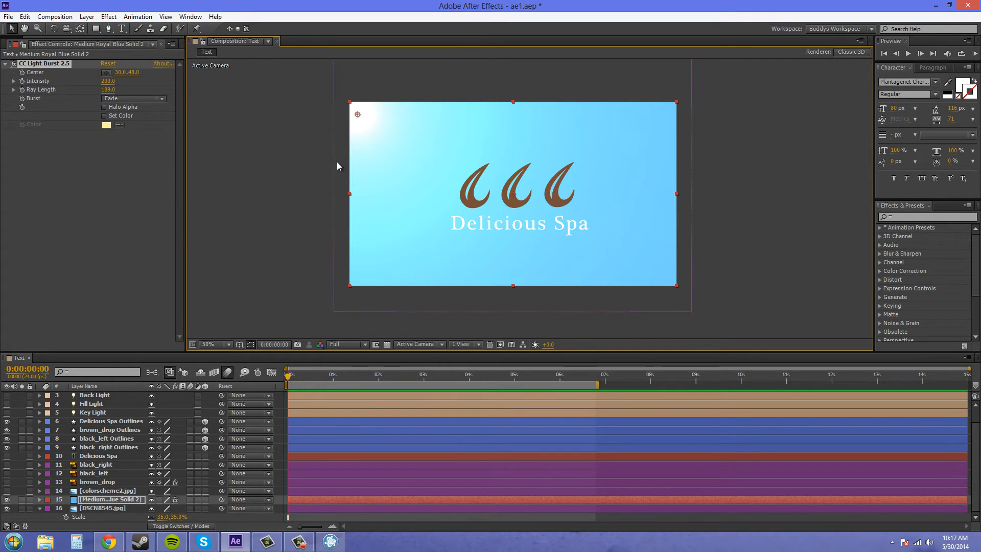
pyautogui.moveTo(360, 148)
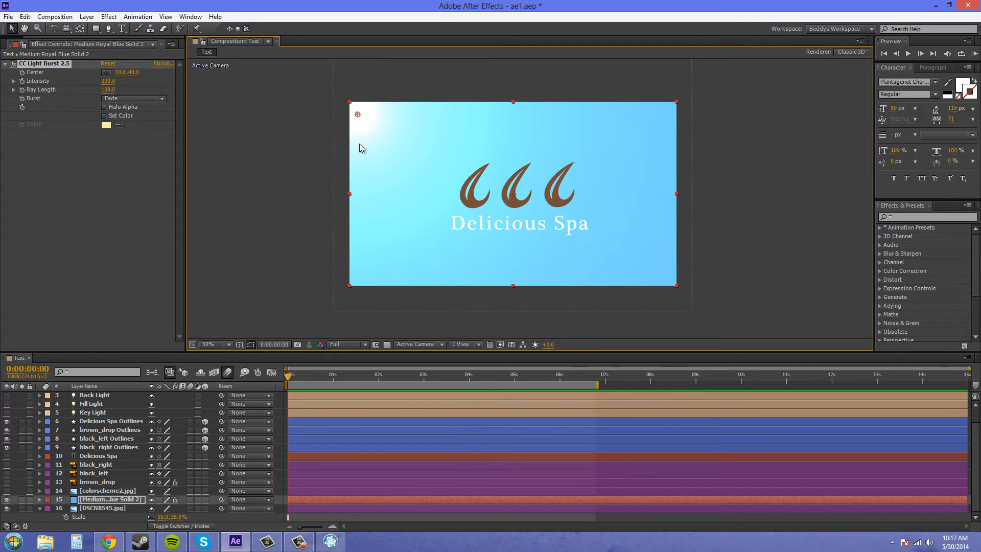
pyautogui.moveTo(356, 113)
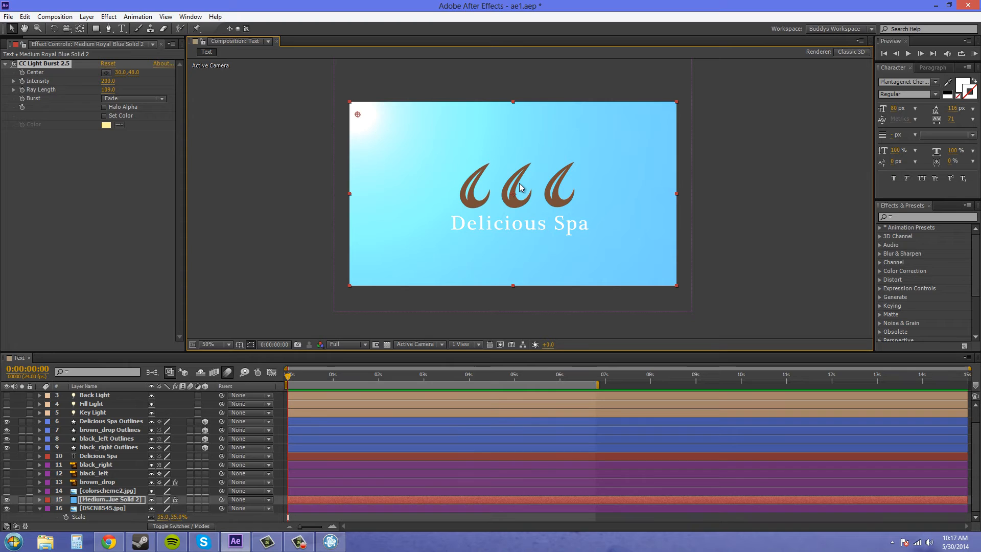
pyautogui.moveTo(507, 165)
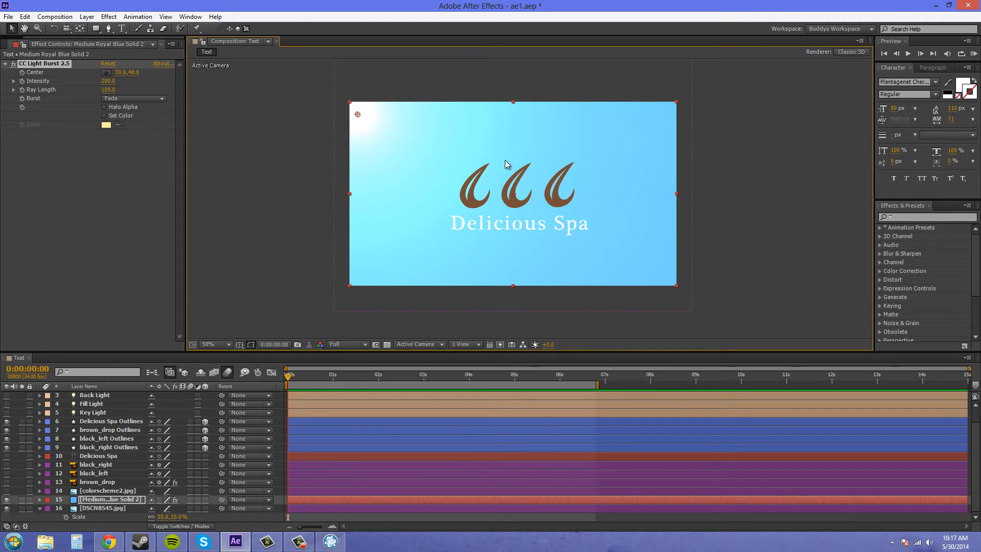
pyautogui.moveTo(505, 201)
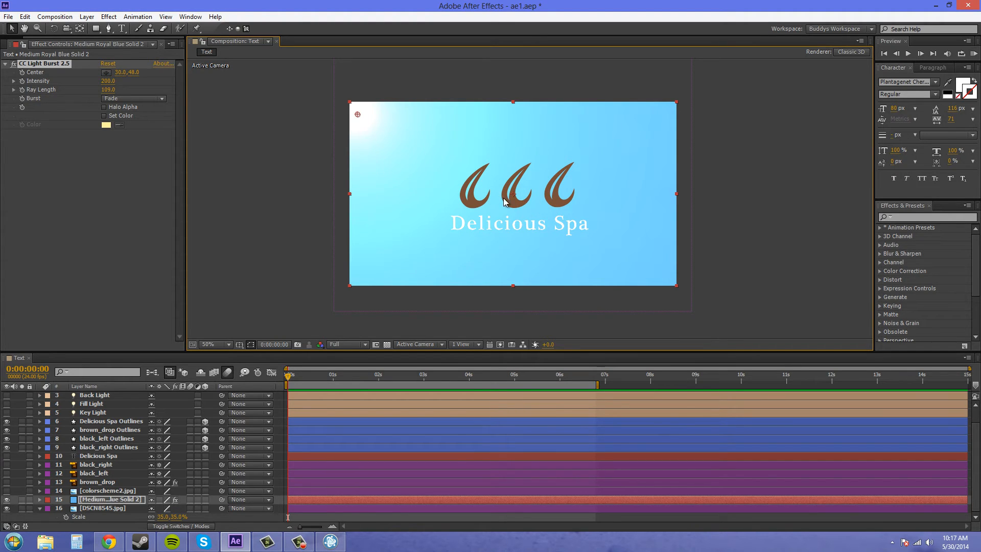
pyautogui.moveTo(596, 198)
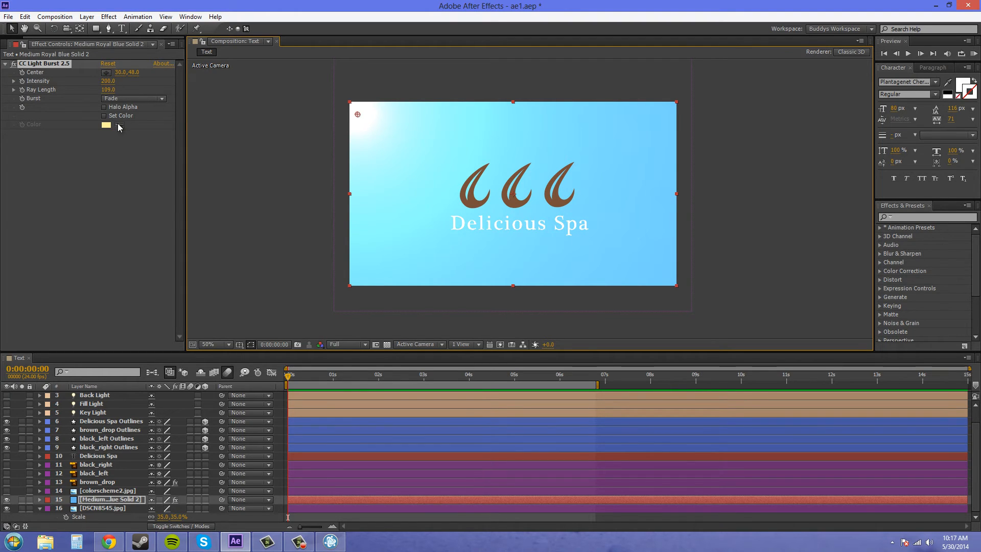
# Change the Burst style in the blue solid's CC Light Burst dropdown
pyautogui.click(133, 98)
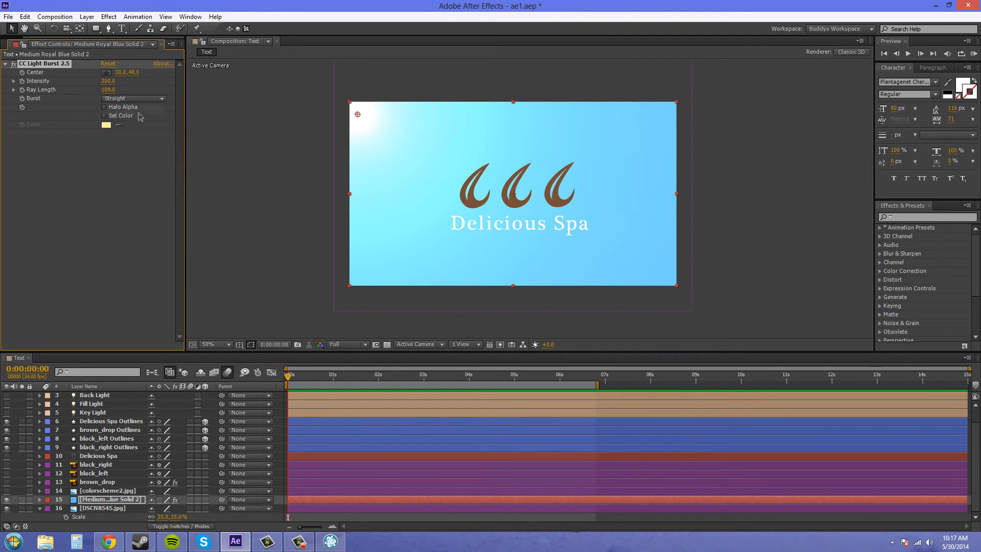
pyautogui.click(133, 99)
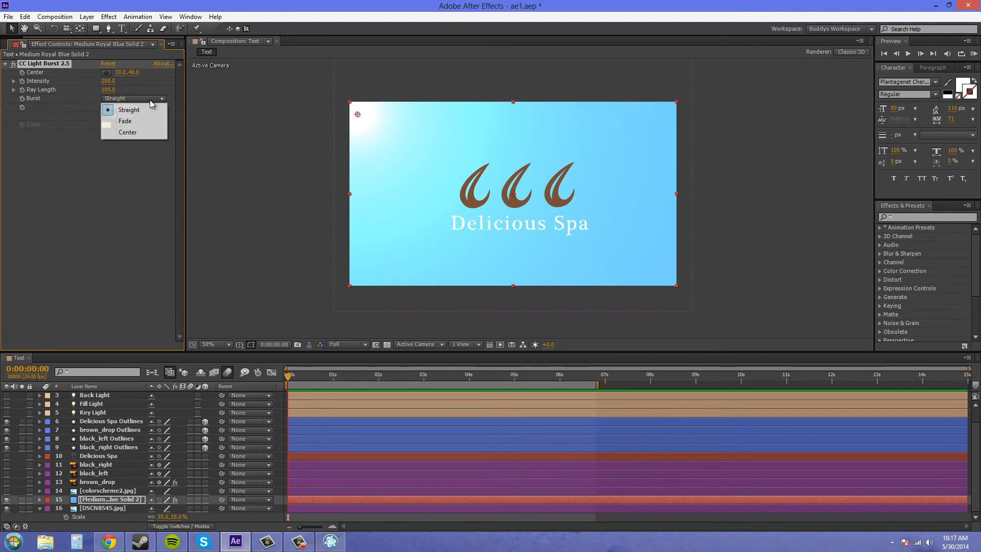
pyautogui.click(124, 120)
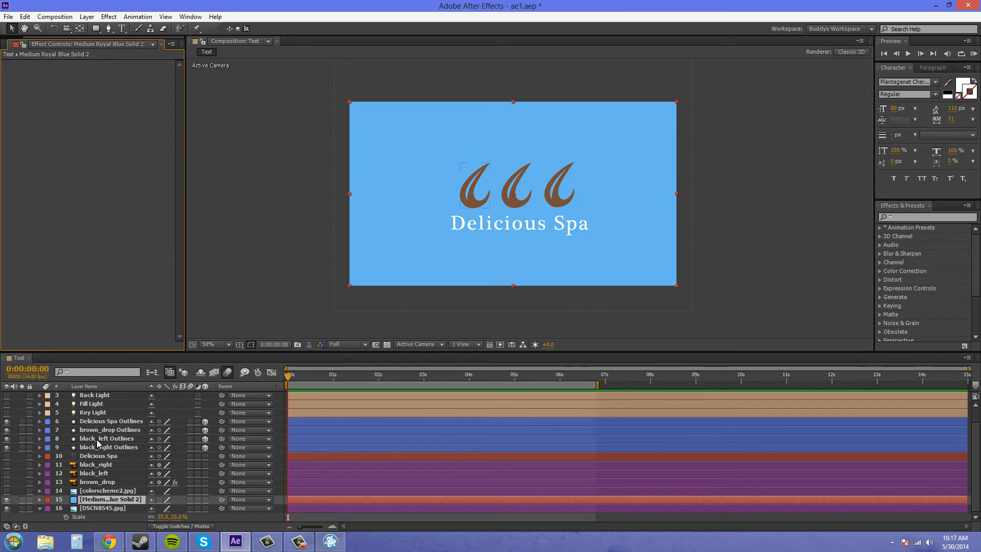
# Apply CC Light Burst 2.5 to brown_drop Outlines and scrub its Ray Length shorter
pyautogui.click(111, 430)
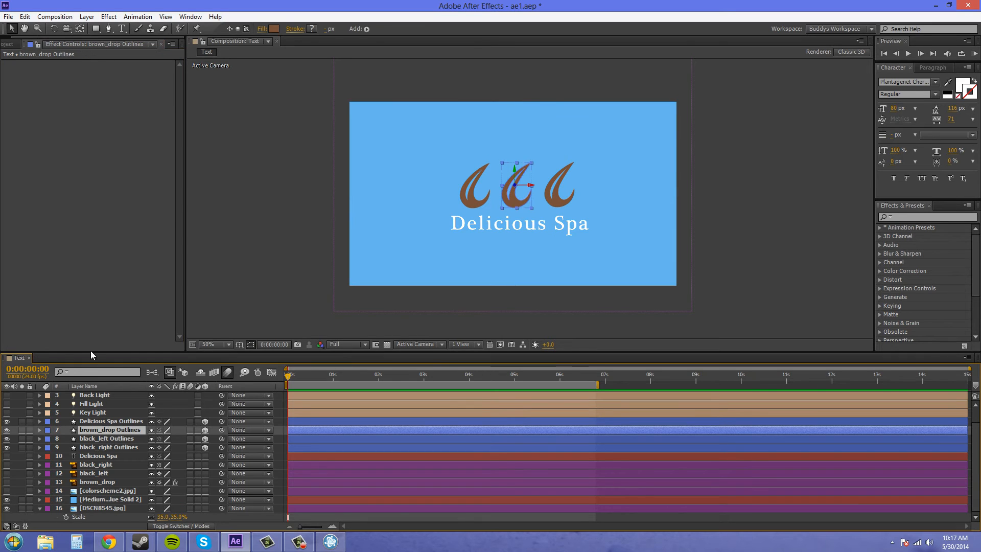
pyautogui.click(108, 16)
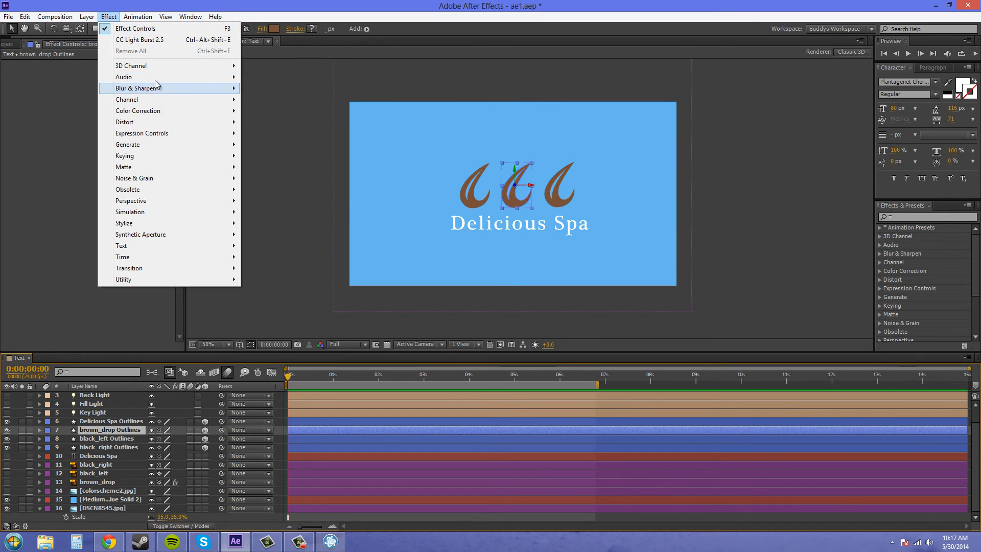
pyautogui.click(136, 28)
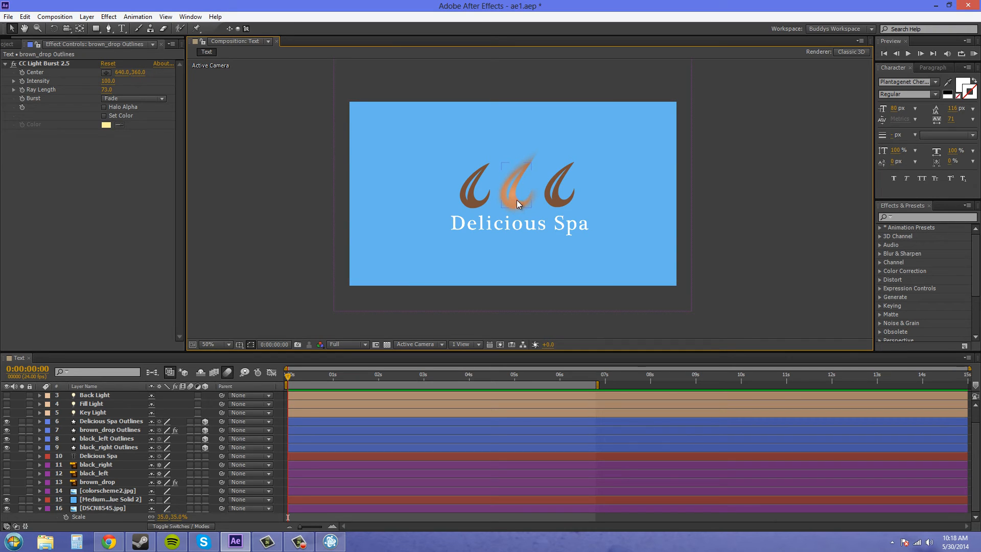
pyautogui.moveTo(520, 210)
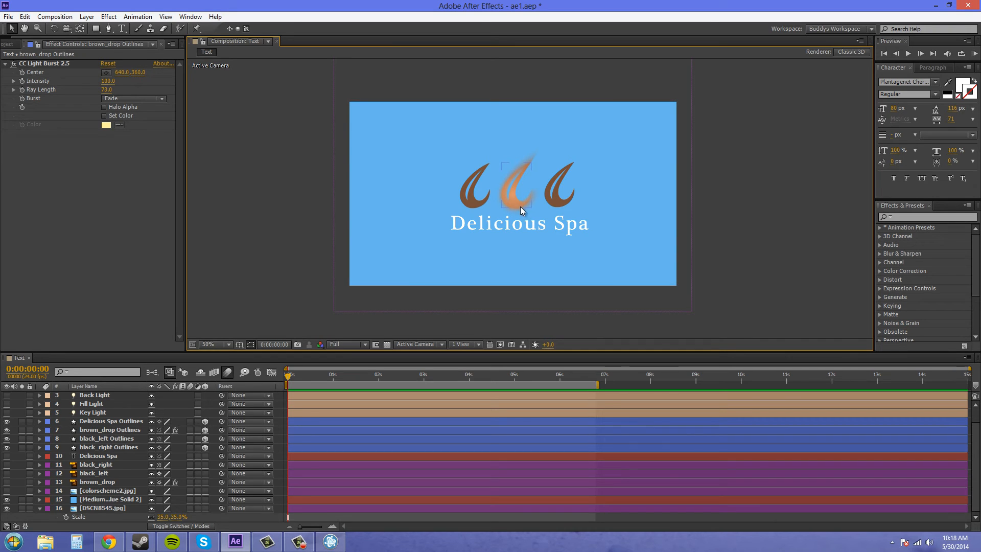
pyautogui.moveTo(106, 89); pyautogui.dragTo(113, 89)
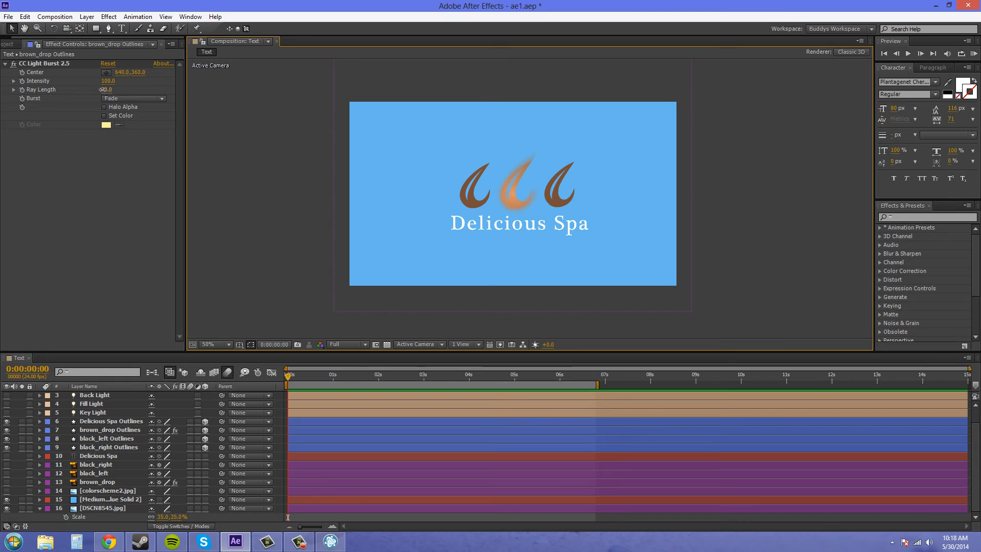
pyautogui.click(109, 430)
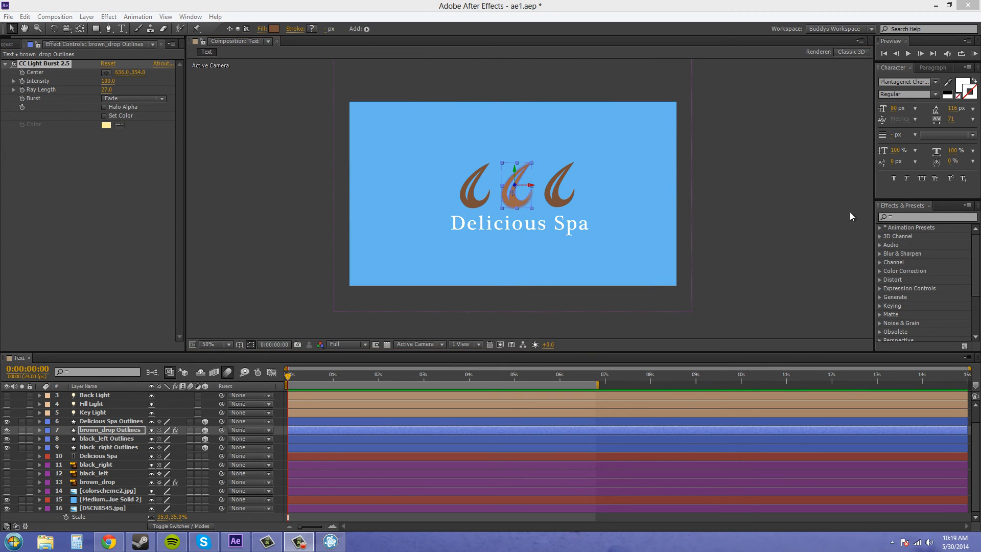
pyautogui.moveTo(703, 190)
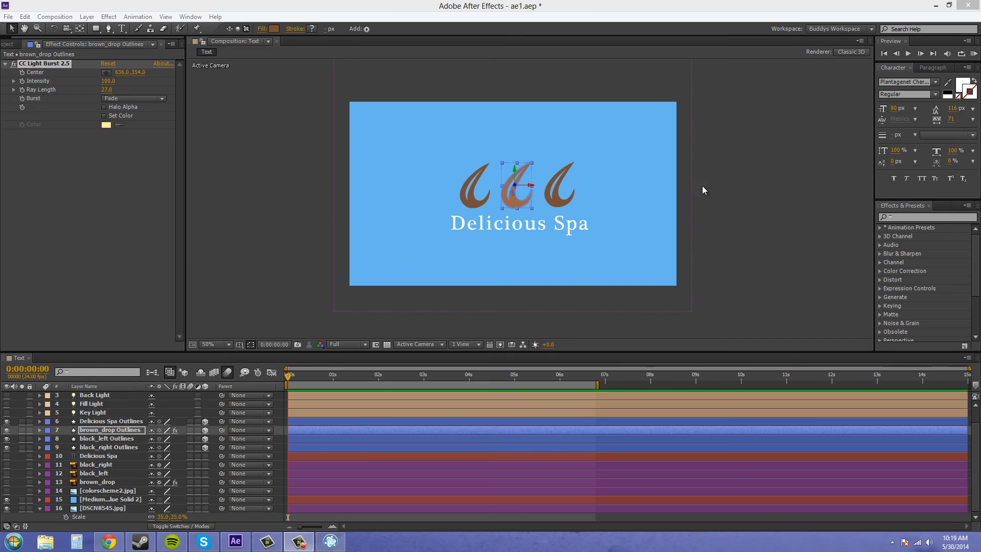
pyautogui.moveTo(162, 114)
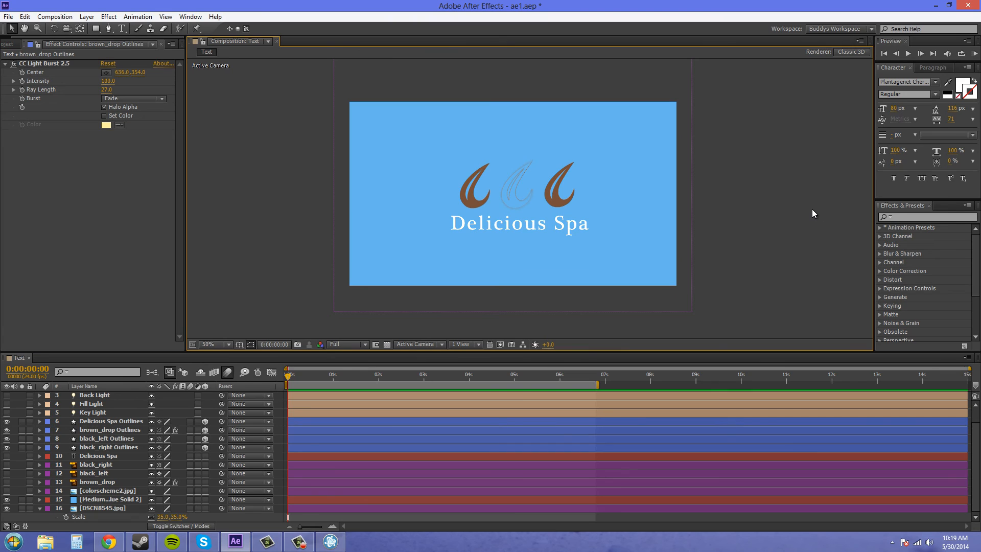
pyautogui.moveTo(523, 154)
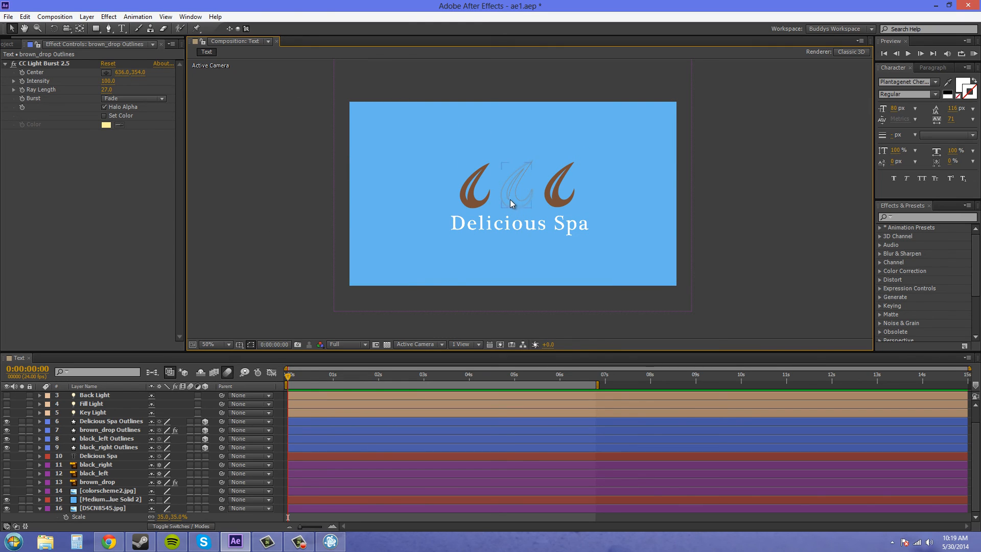
pyautogui.moveTo(795, 172)
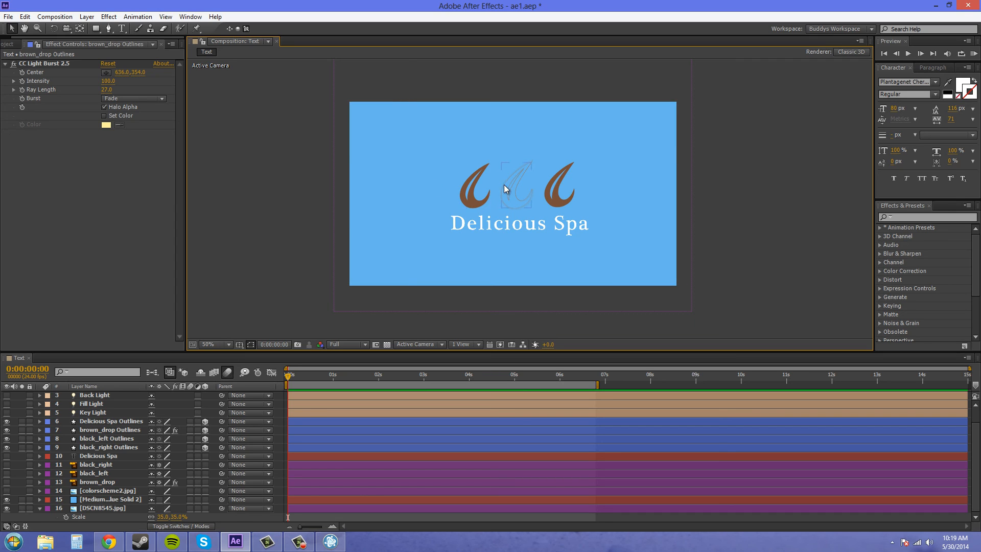
pyautogui.moveTo(491, 199)
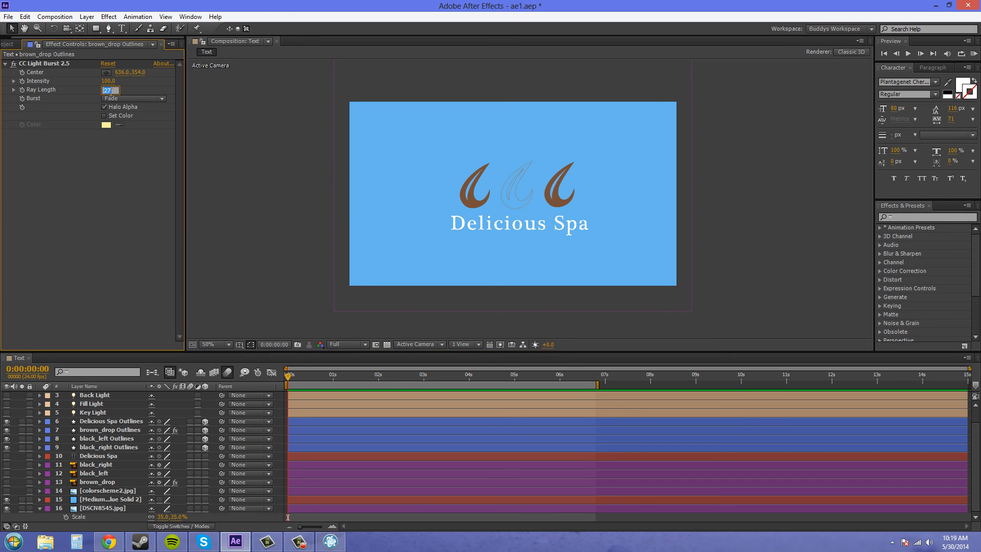
# Set the drop's Light Burst Ray Length to 0 so only the halo outline remains
pyautogui.click(111, 430)
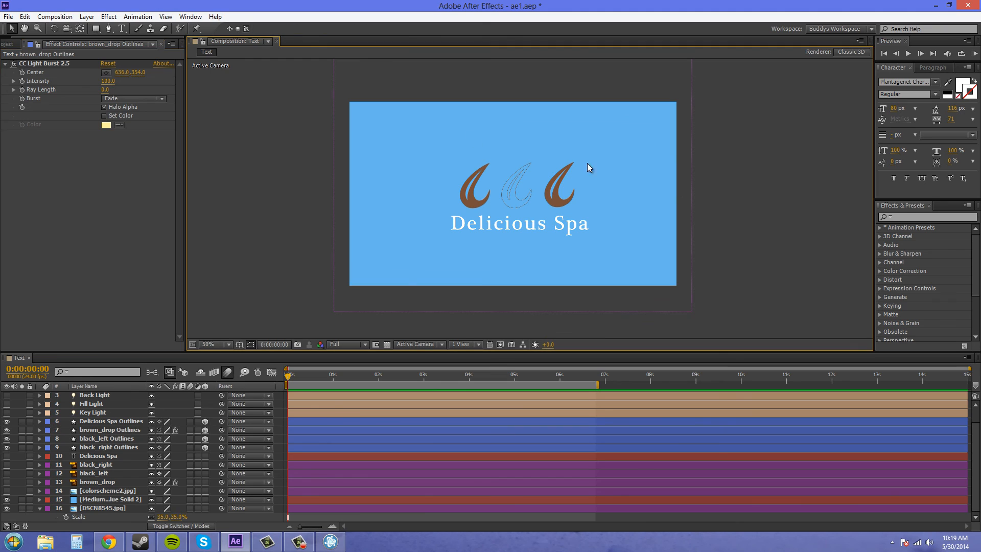
pyautogui.click(208, 344)
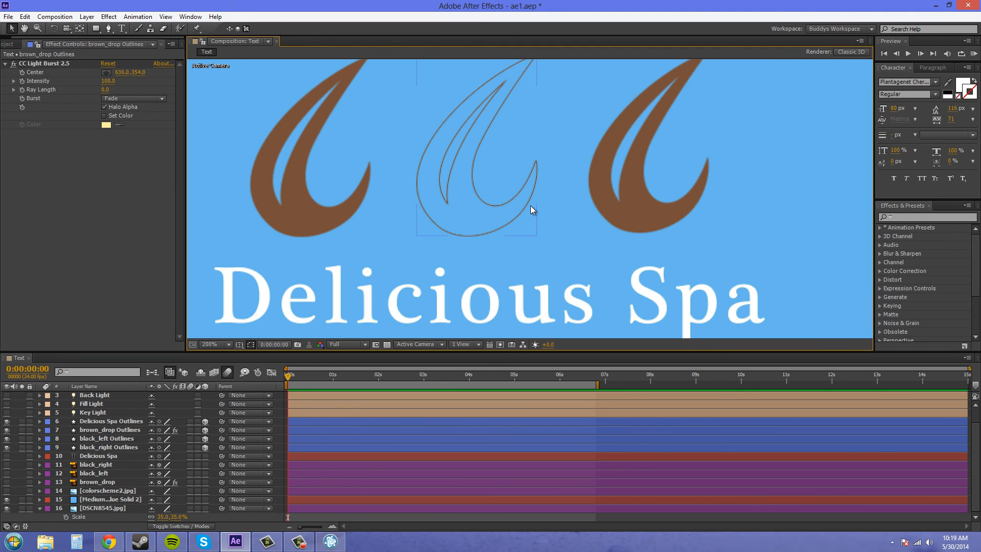
pyautogui.click(211, 344)
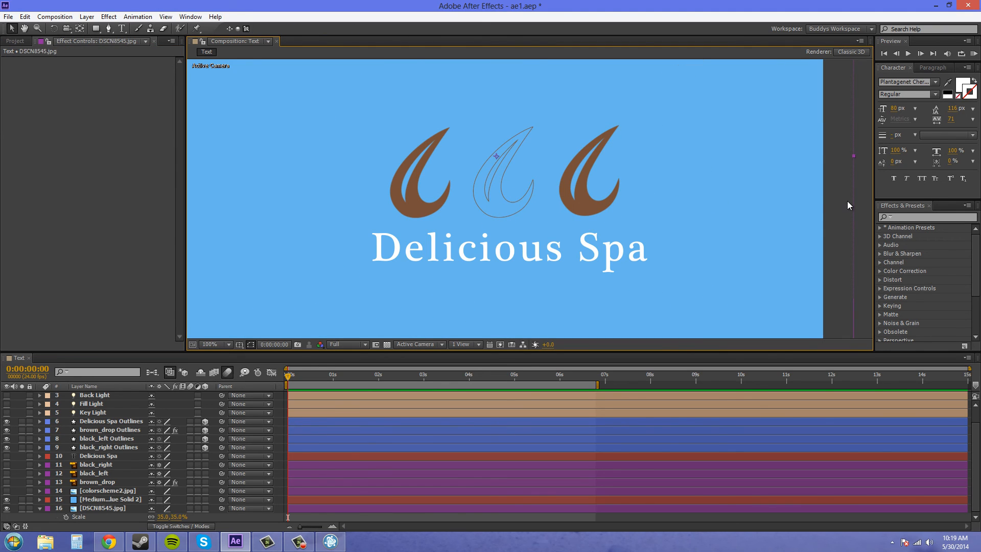
pyautogui.click(211, 344)
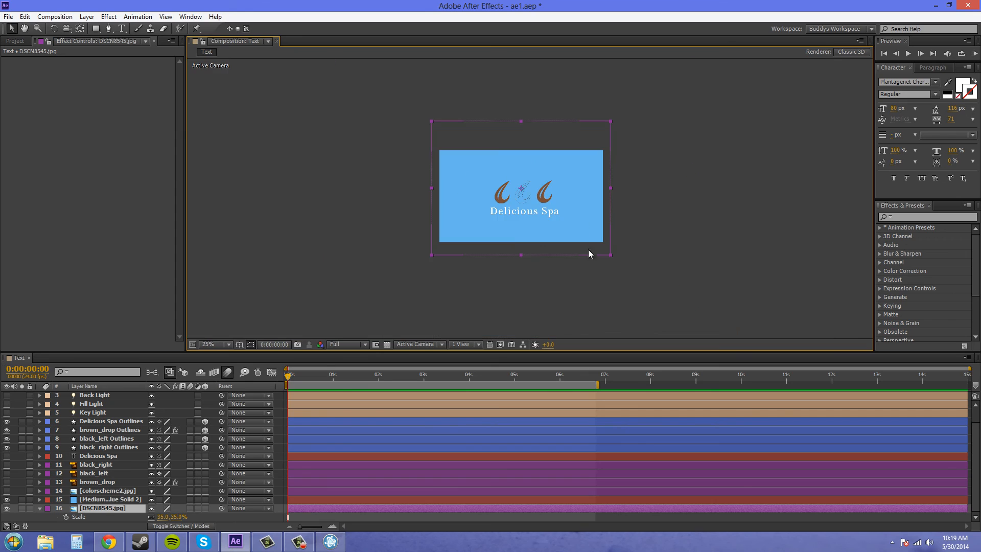
pyautogui.click(212, 344)
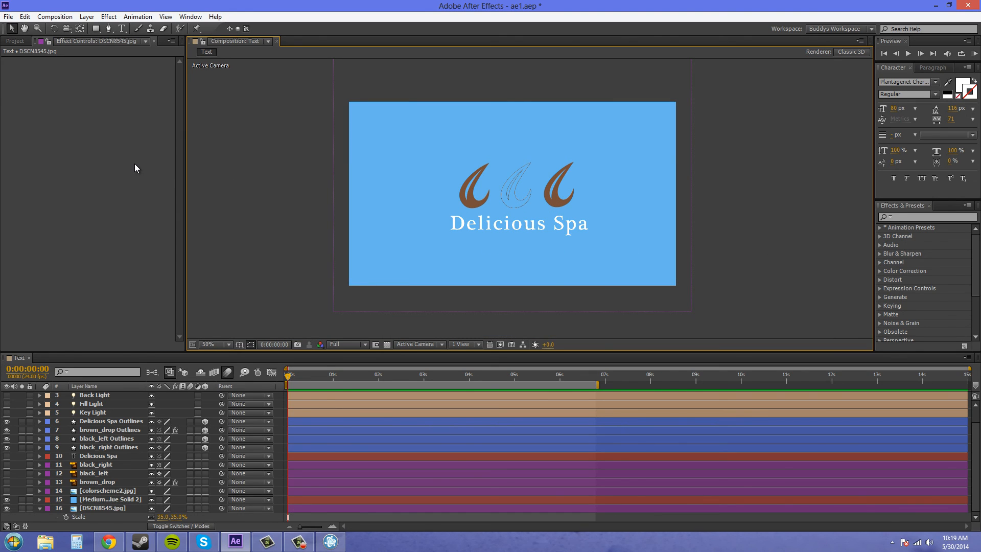
pyautogui.moveTo(728, 217)
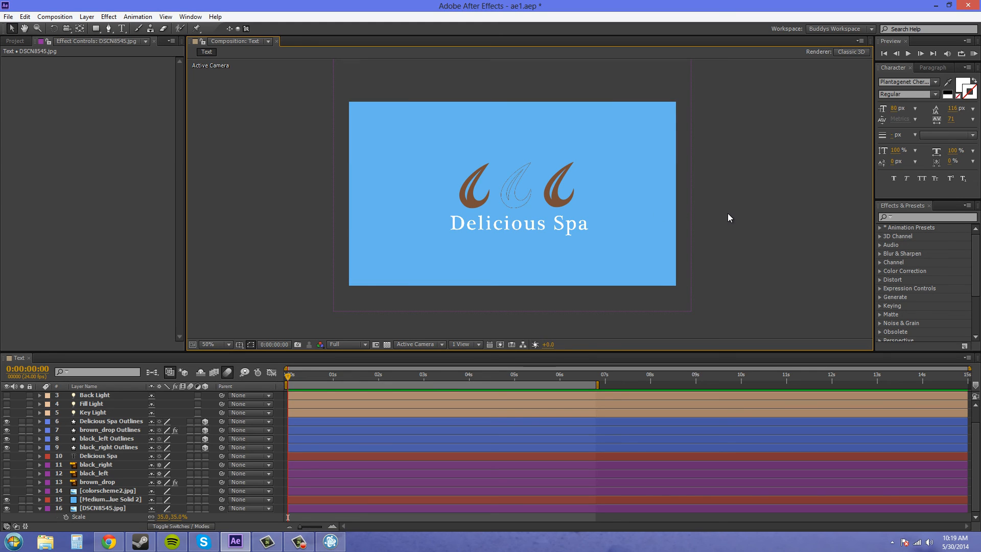